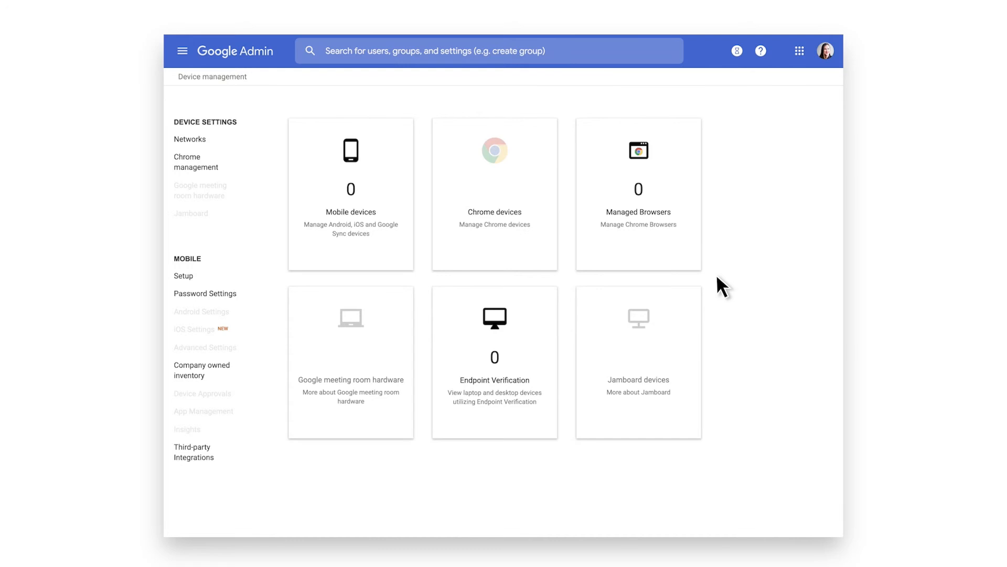
mouse_move(533, 251)
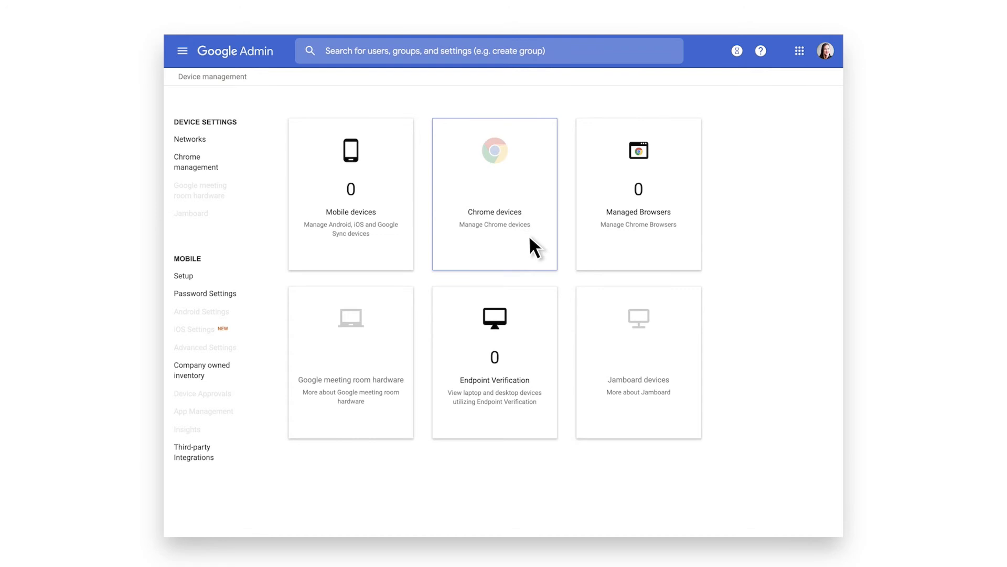
Return from Device management to the Admin Console home dashboard.
left_click(181, 51)
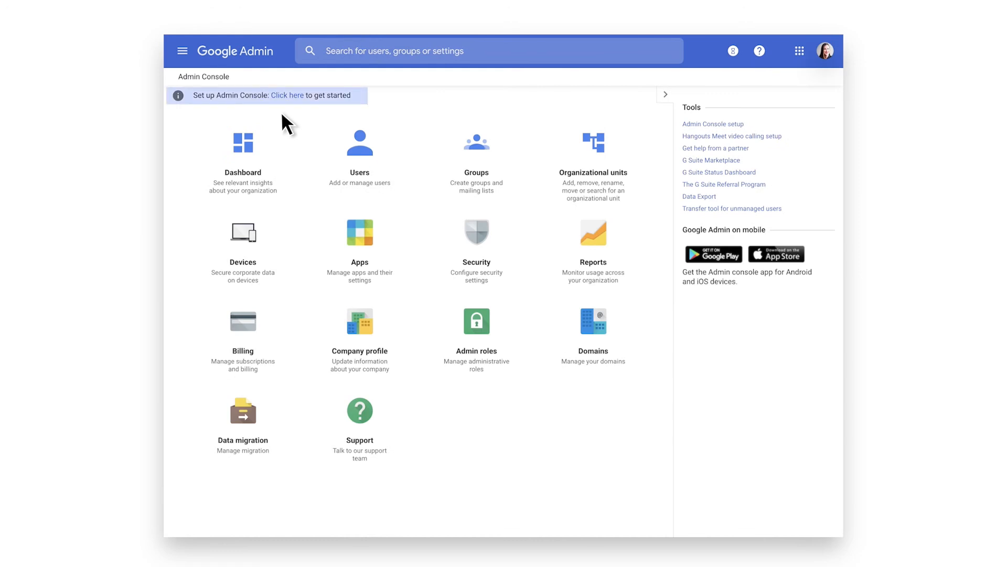
mouse_move(288, 100)
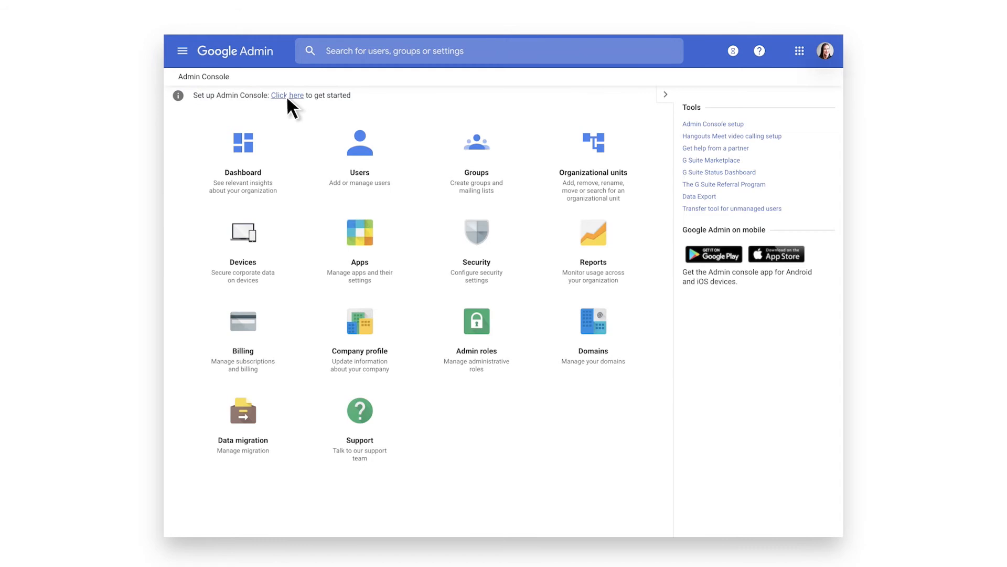
Start the G Suite setup wizard, proceed to domain verification and browse the registrar list.
left_click(288, 95)
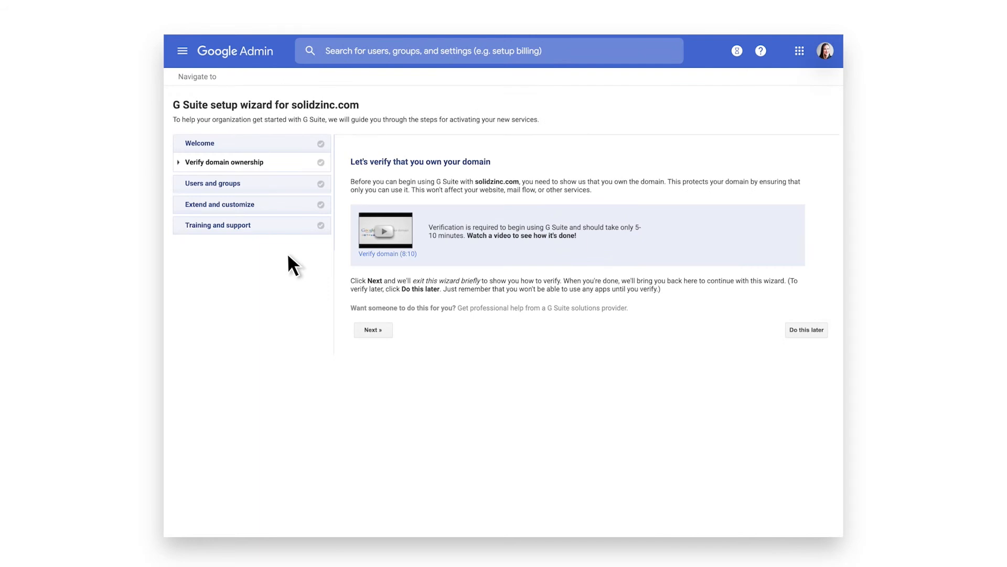
mouse_move(373, 329)
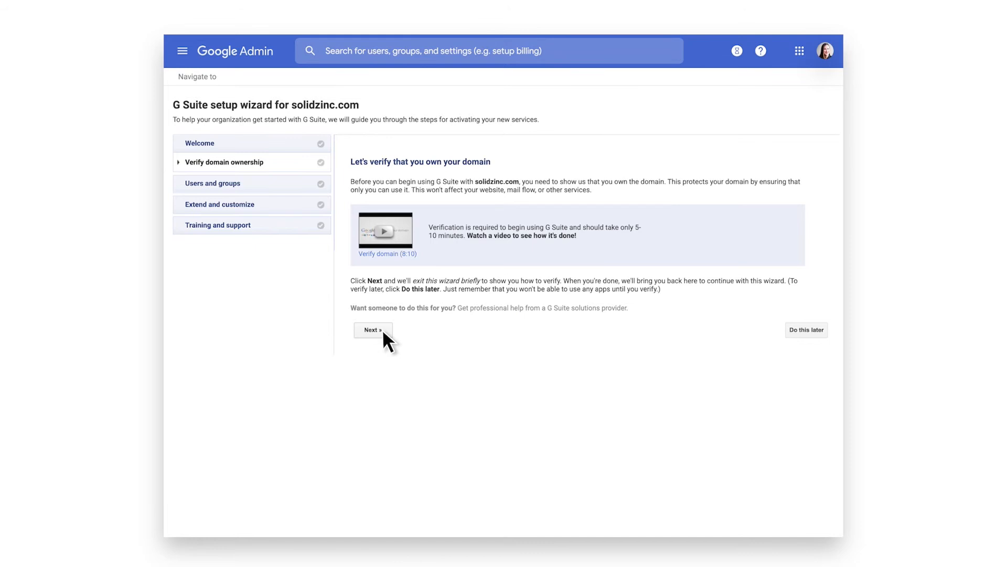
left_click(372, 330)
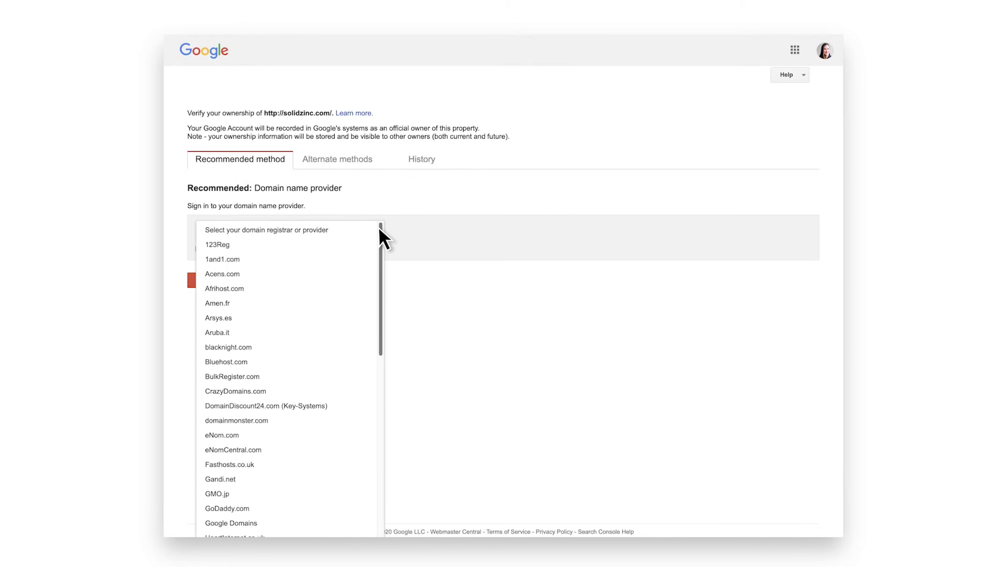
scroll("down", 3)
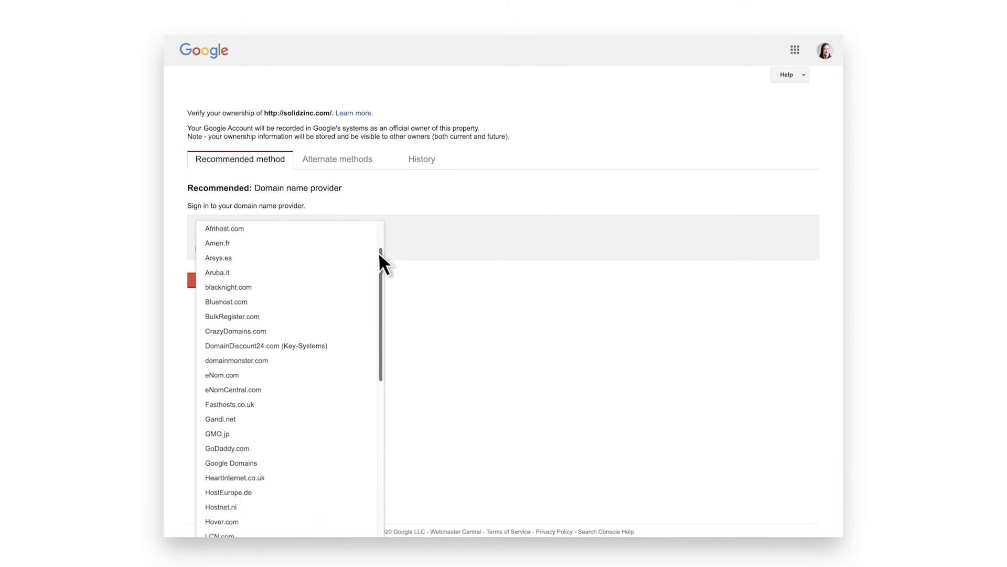
scroll("down", 3)
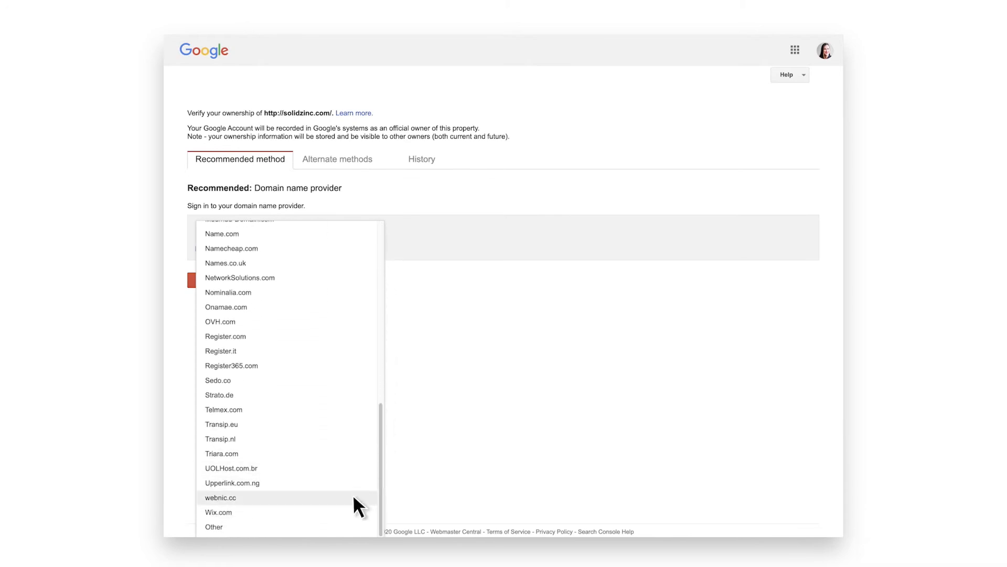
Choose the Other registrar, then verify solidzinc.com ownership via the DNS TXT record.
left_click(213, 526)
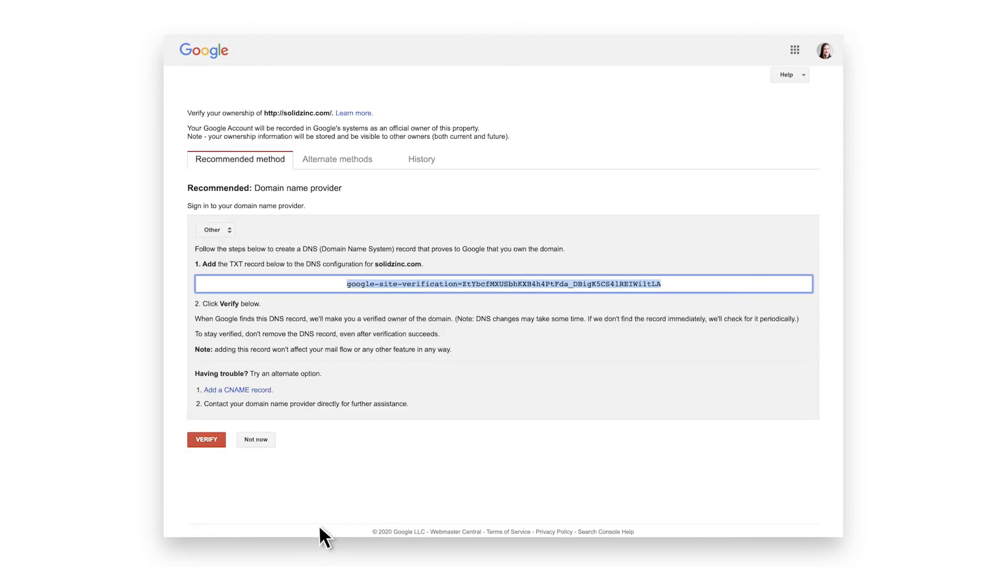
mouse_move(468, 442)
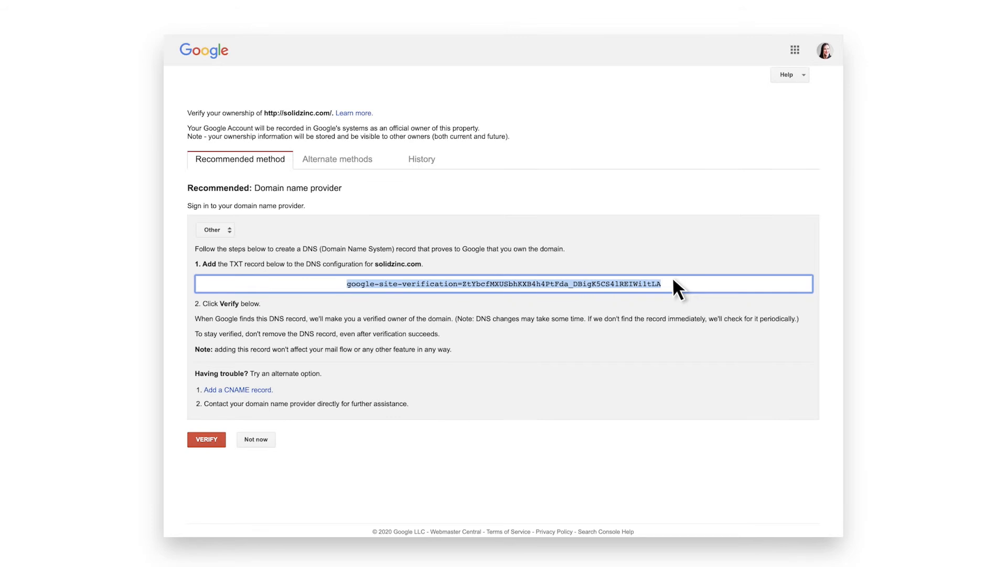
mouse_move(652, 293)
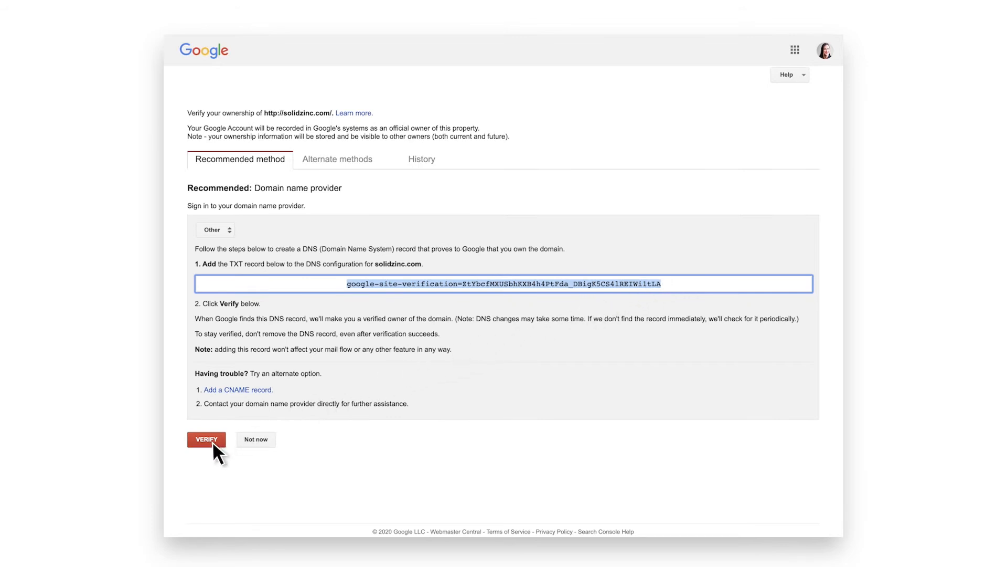
left_click(206, 439)
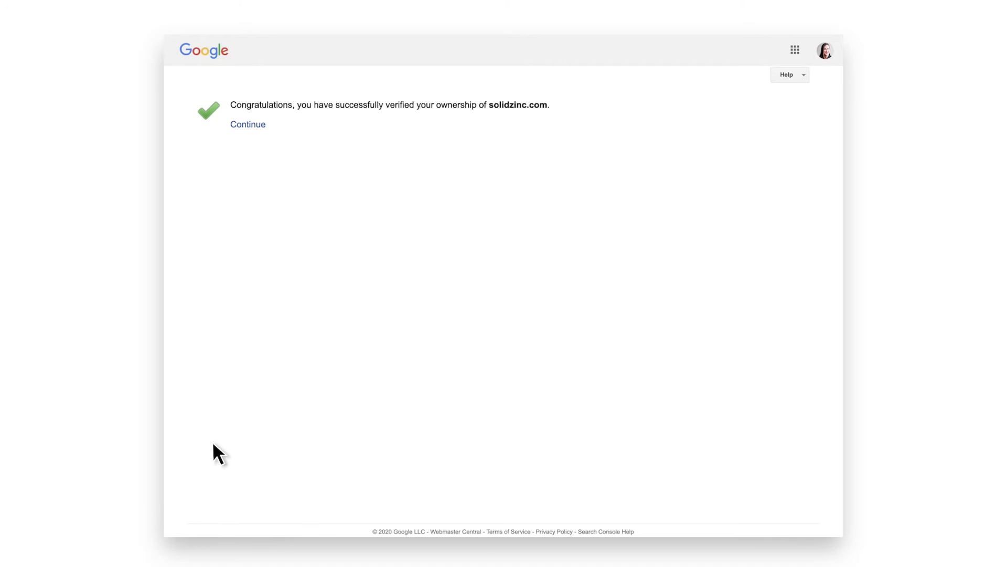
Continue past verification, view device management, then return Home via the navigation menu.
left_click(248, 124)
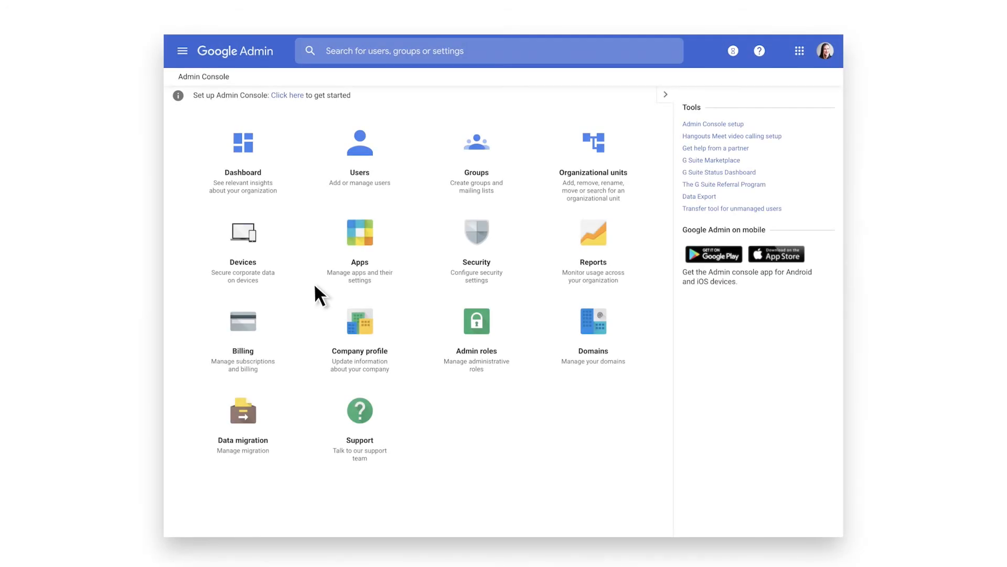
mouse_move(242, 250)
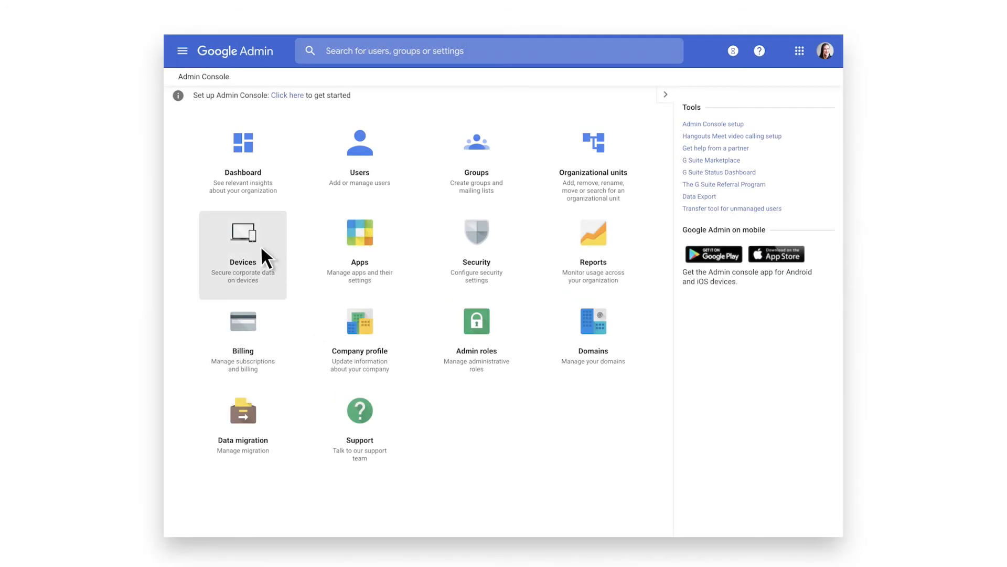
left_click(242, 254)
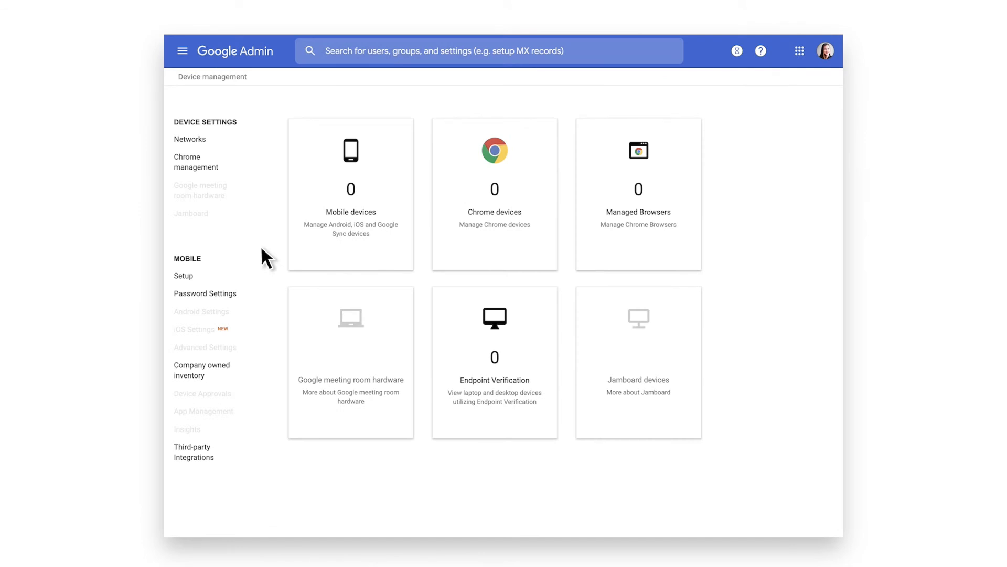
mouse_move(451, 241)
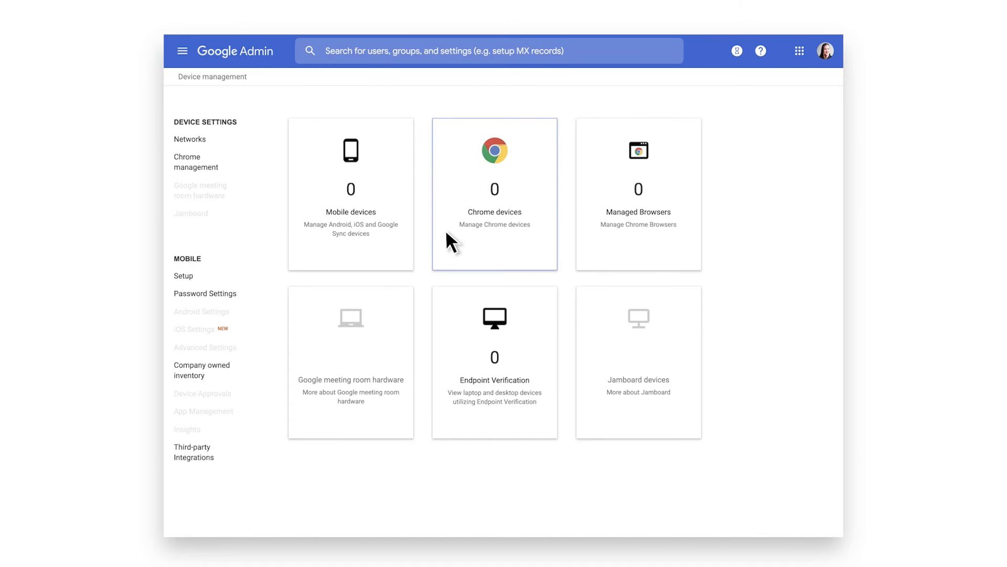
mouse_move(321, 147)
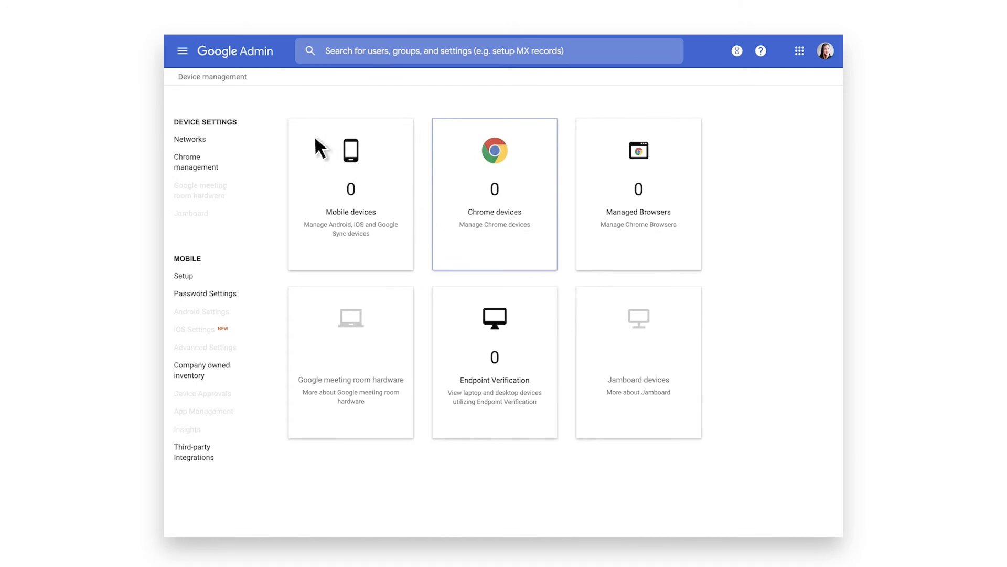
left_click(182, 50)
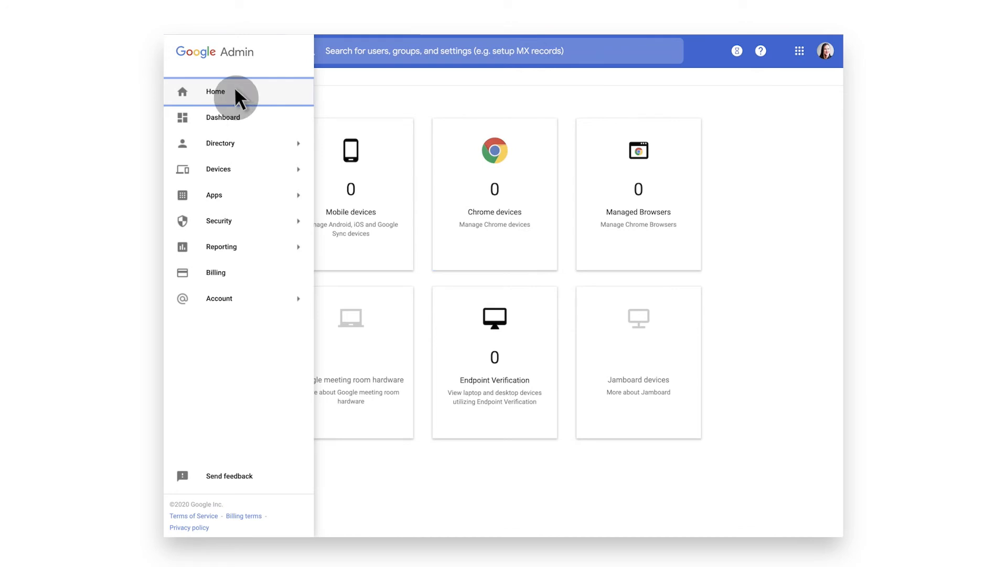
left_click(215, 92)
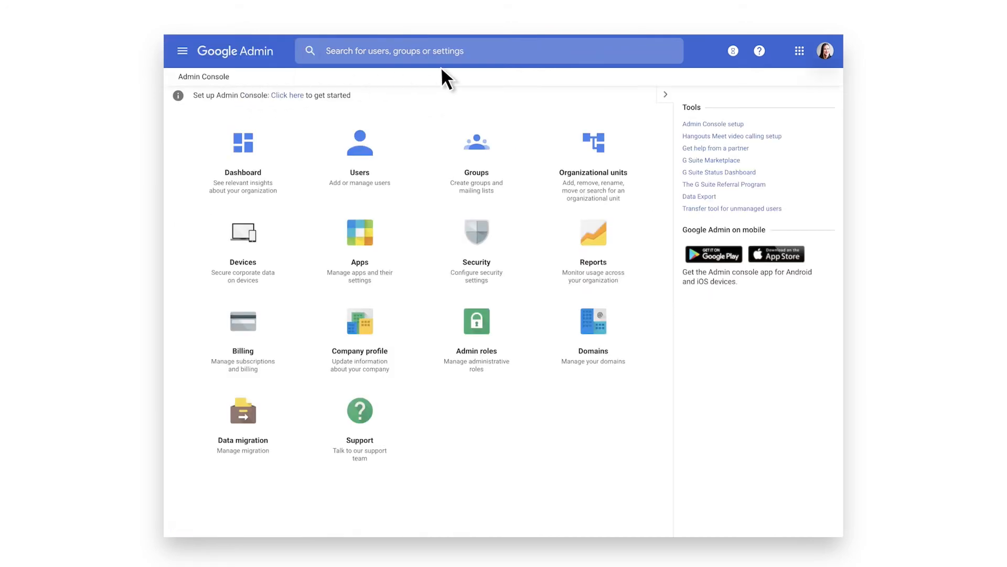
Open the Chrome devices list showing 11 provisioned devices across all organizational units.
left_click(758, 50)
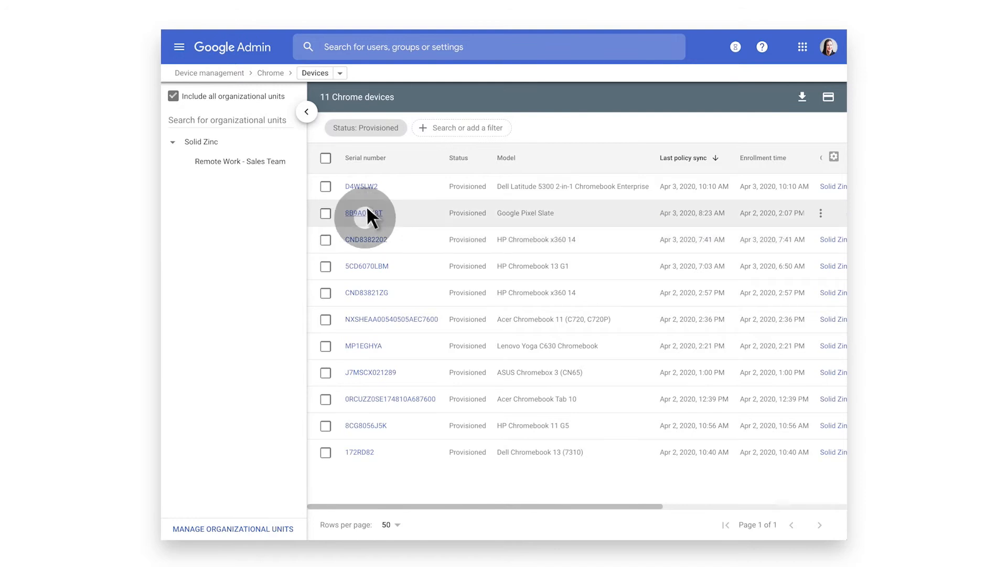
Review the Google Pixel Slate's details, Chrome version and recent users.
left_click(362, 213)
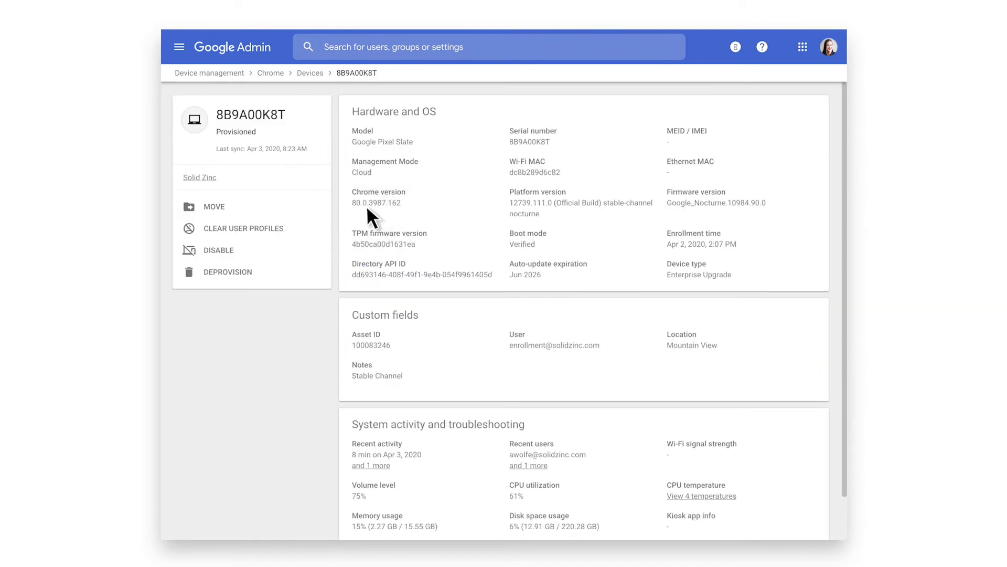
double_click(375, 202)
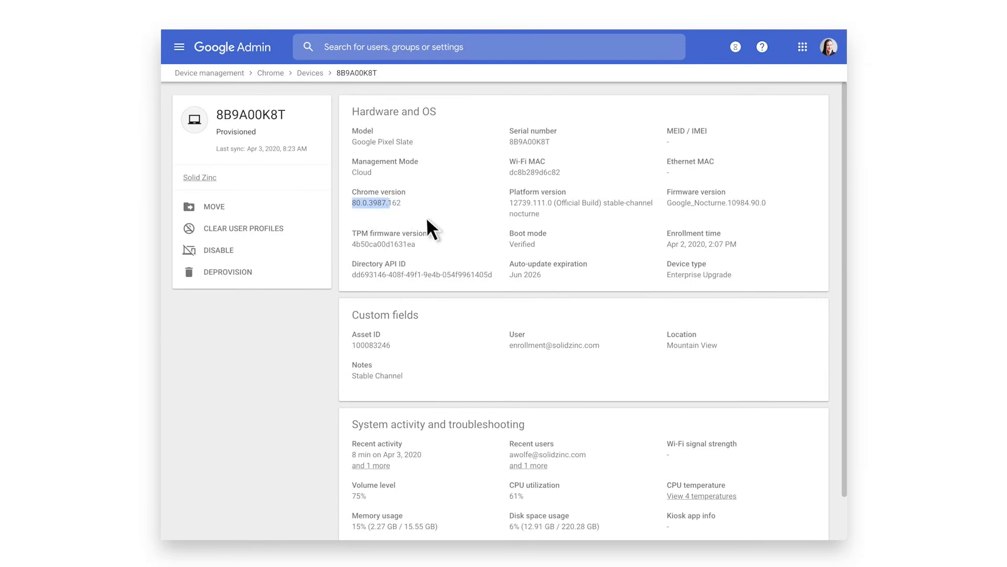
scroll("down", 3)
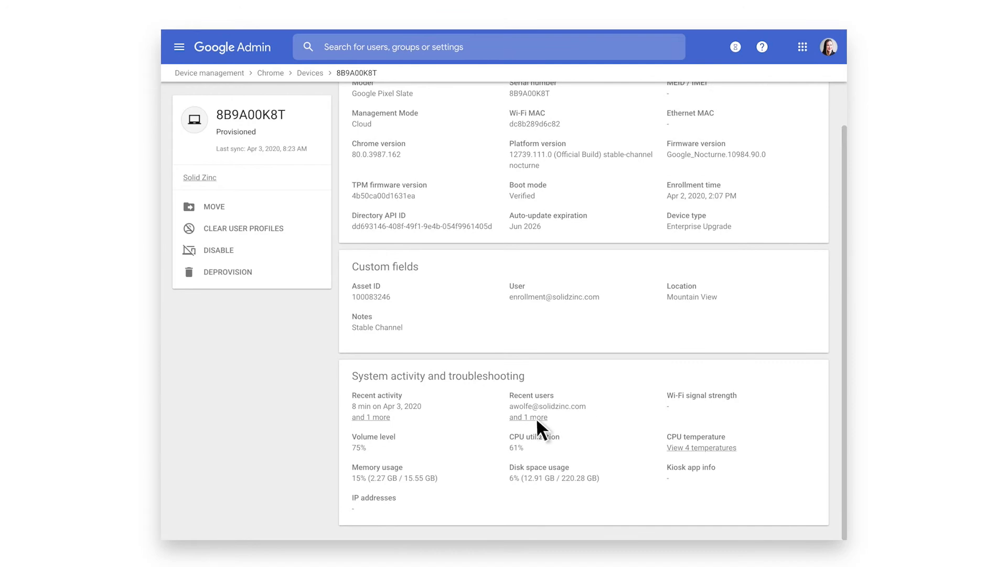
left_click(527, 417)
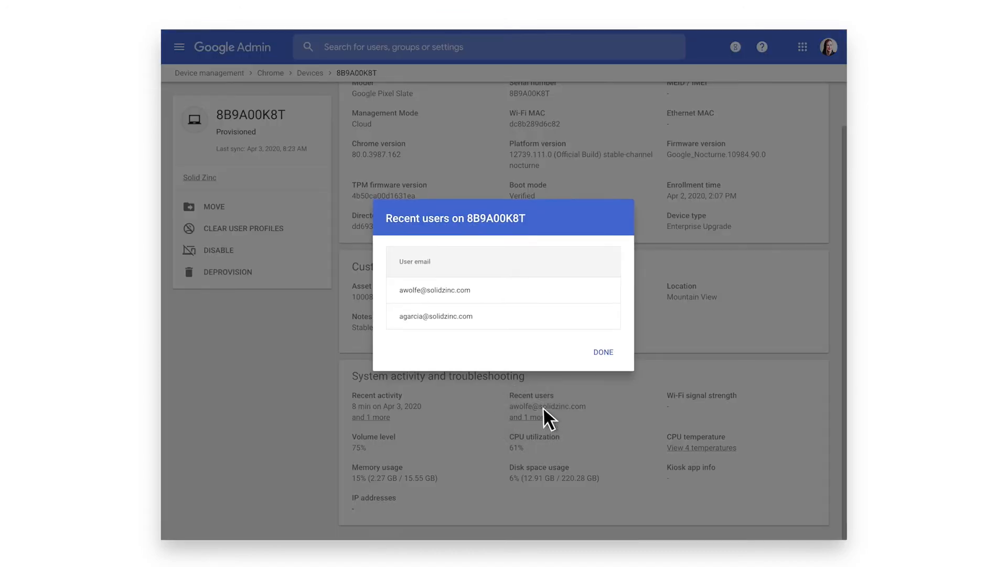
left_click(602, 352)
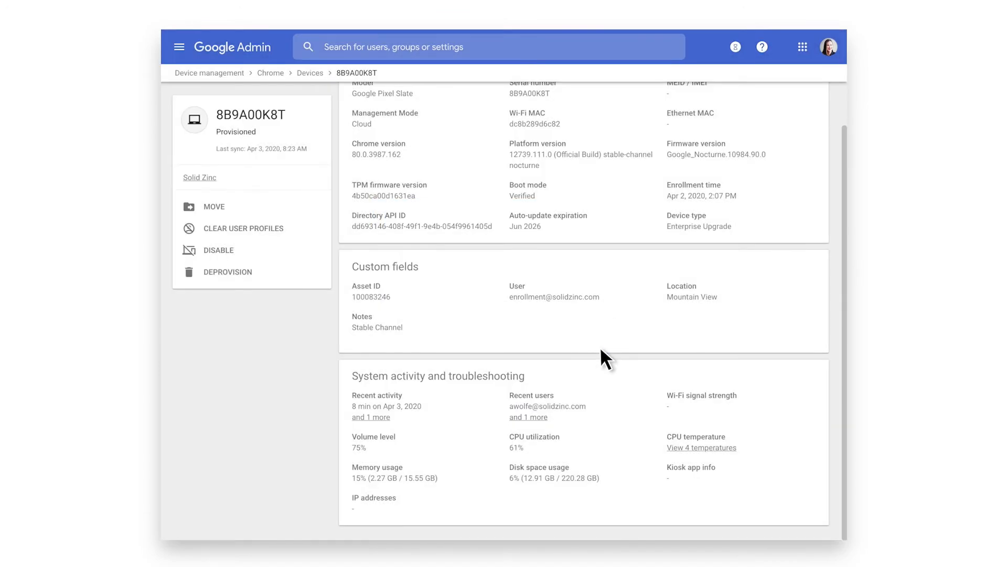
mouse_move(234, 257)
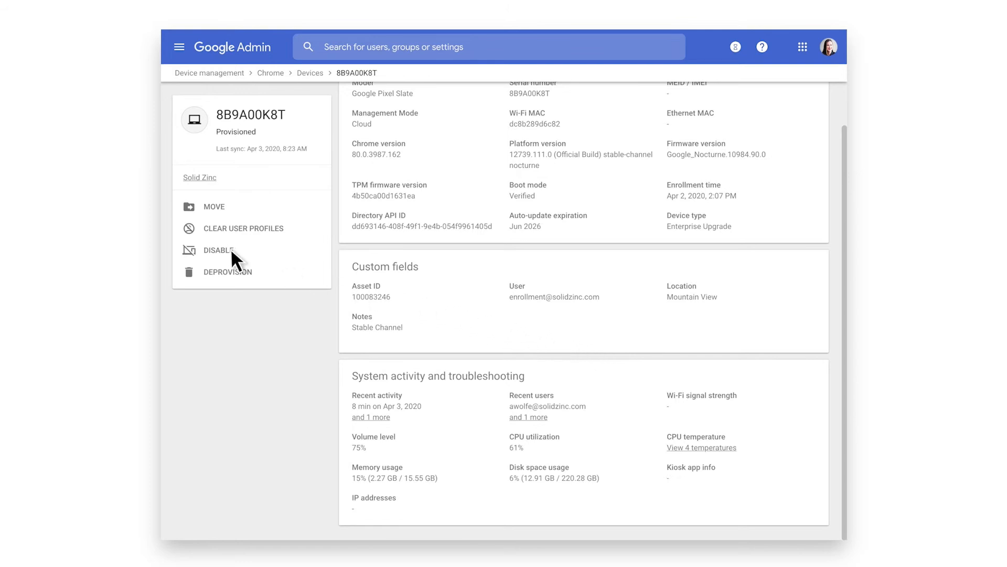
Preview Disable and Deprovision ('Retiring from fleet'), cancel both, and return to the devices list.
left_click(220, 250)
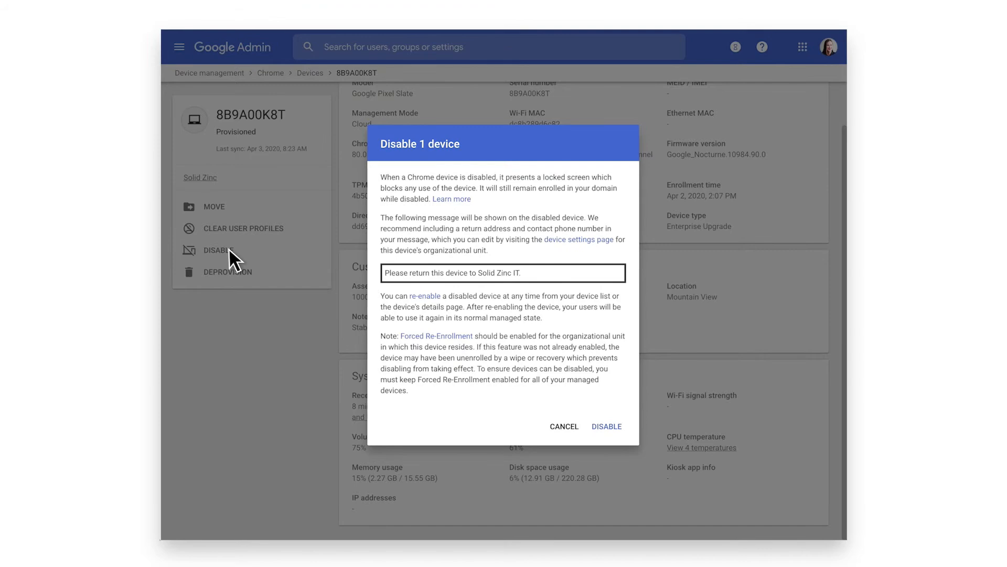
left_click(563, 426)
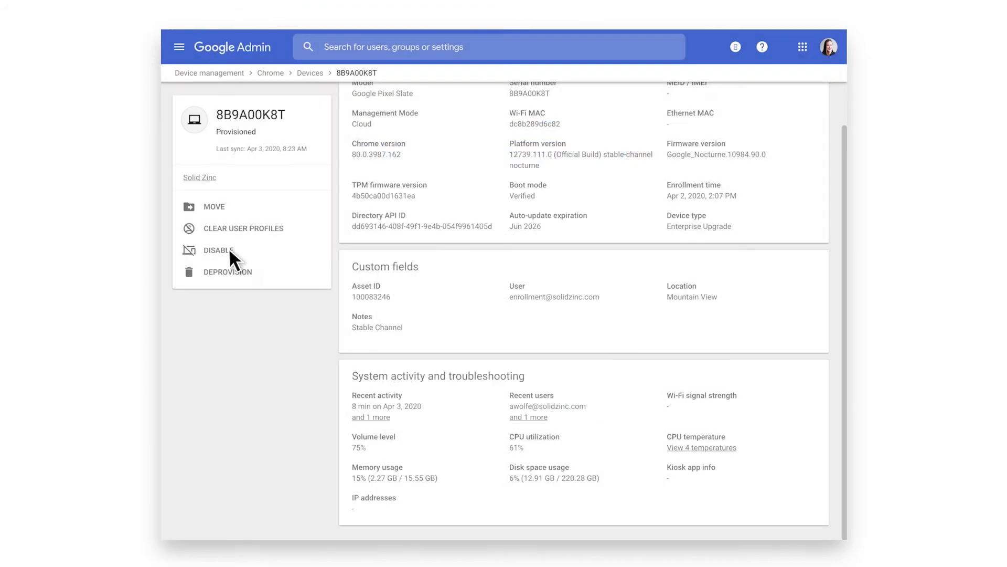
left_click(228, 271)
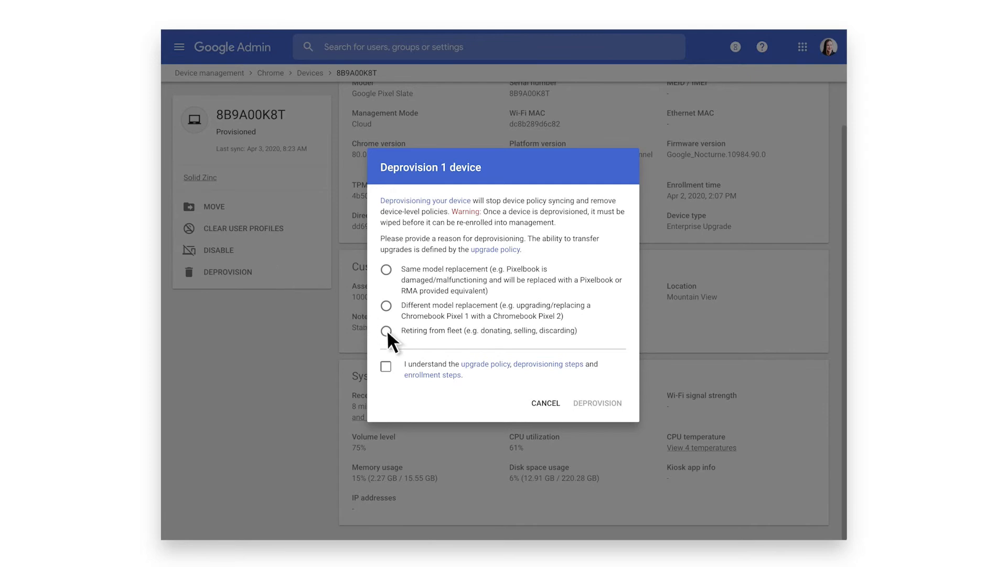
left_click(386, 336)
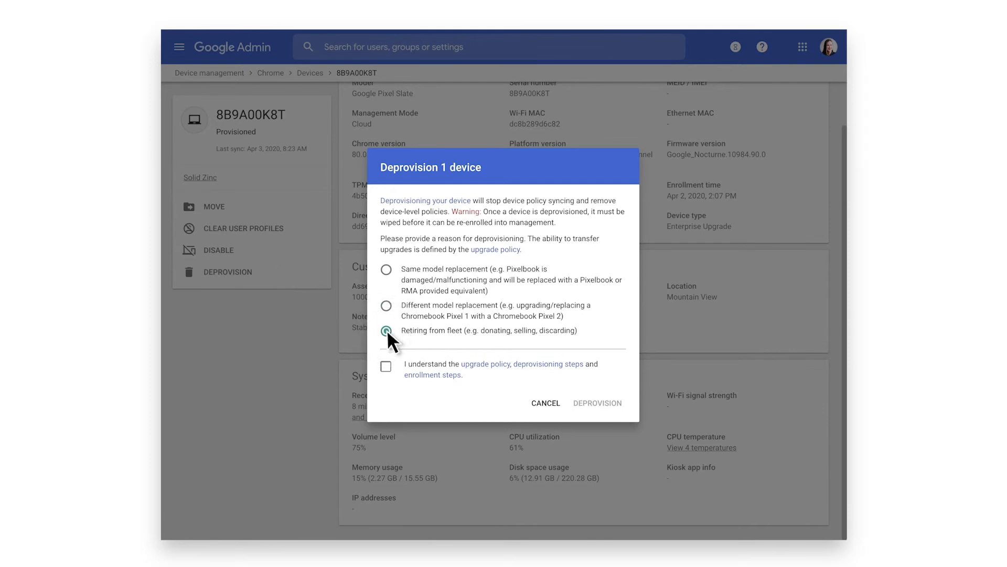
left_click(545, 403)
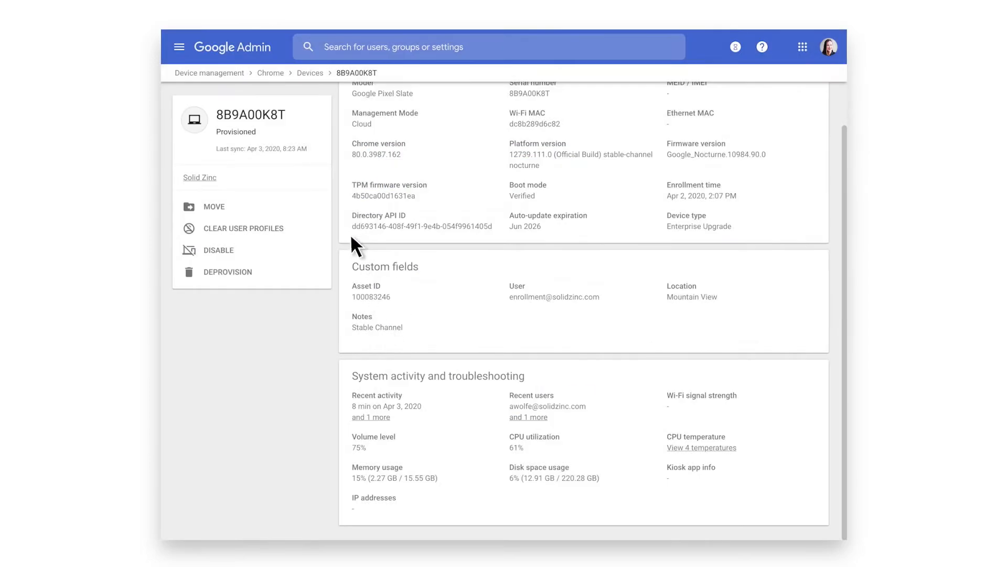
left_click(308, 72)
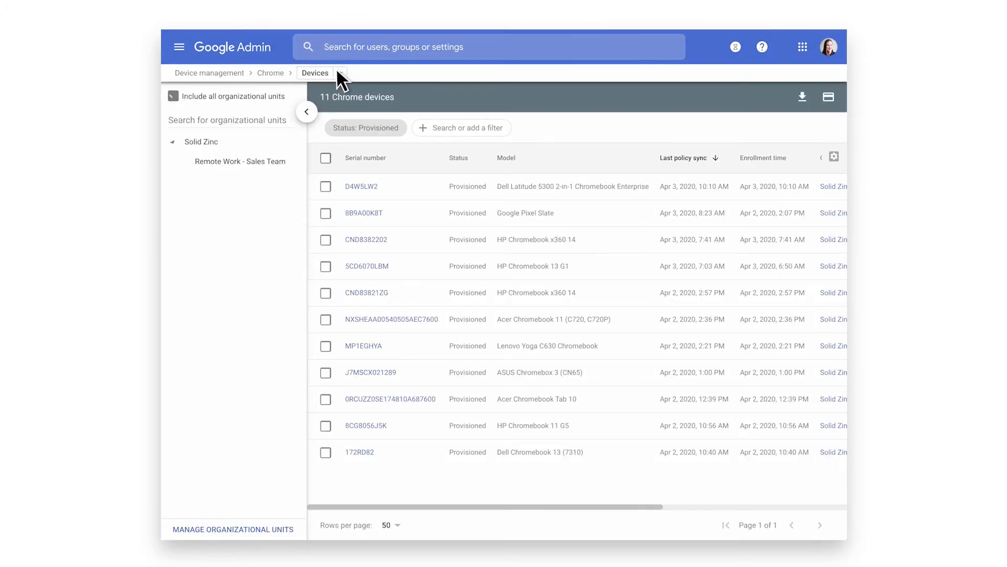
Go to Apps & extensions for Solid Zinc and expand the add-app options.
left_click(339, 72)
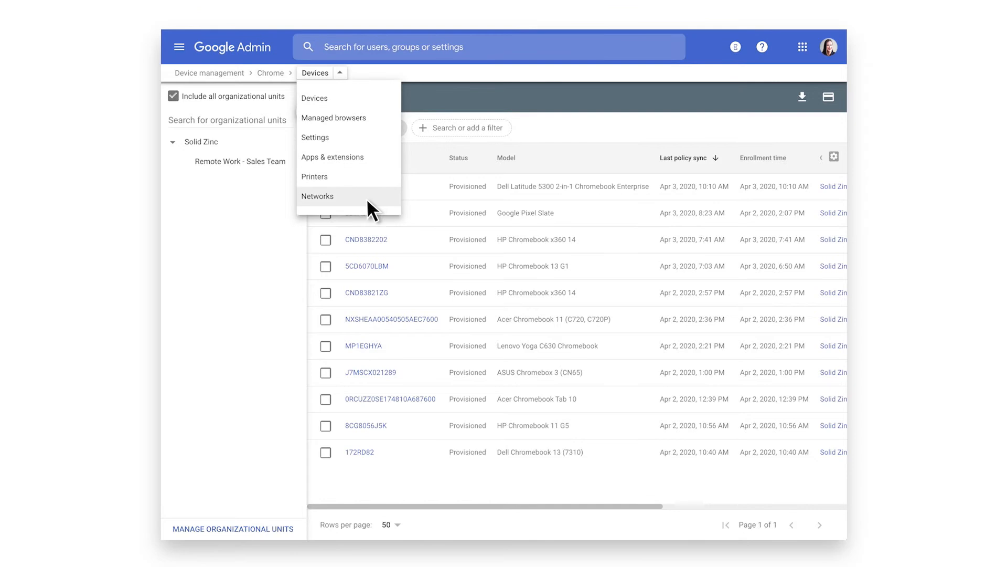
mouse_move(376, 159)
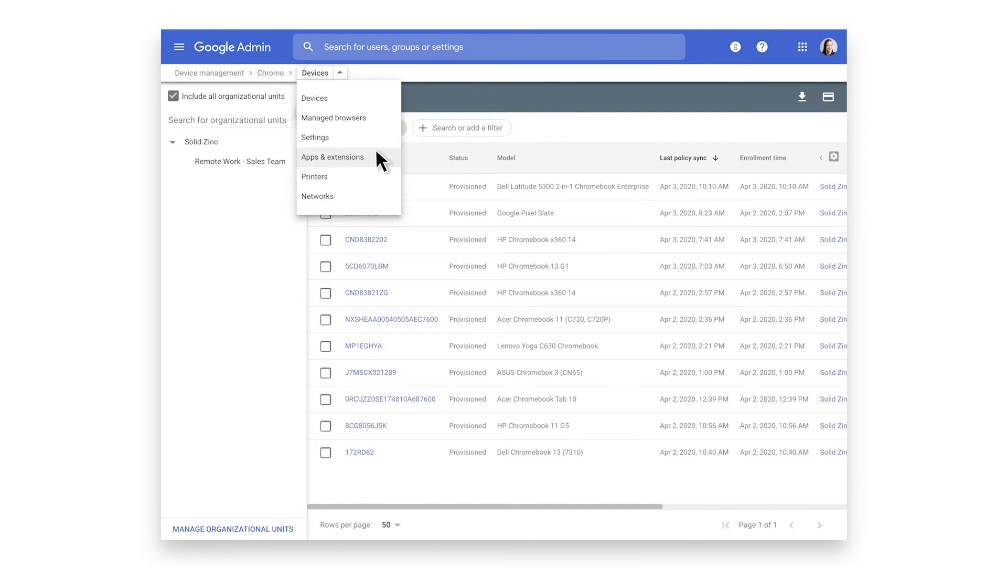
left_click(333, 157)
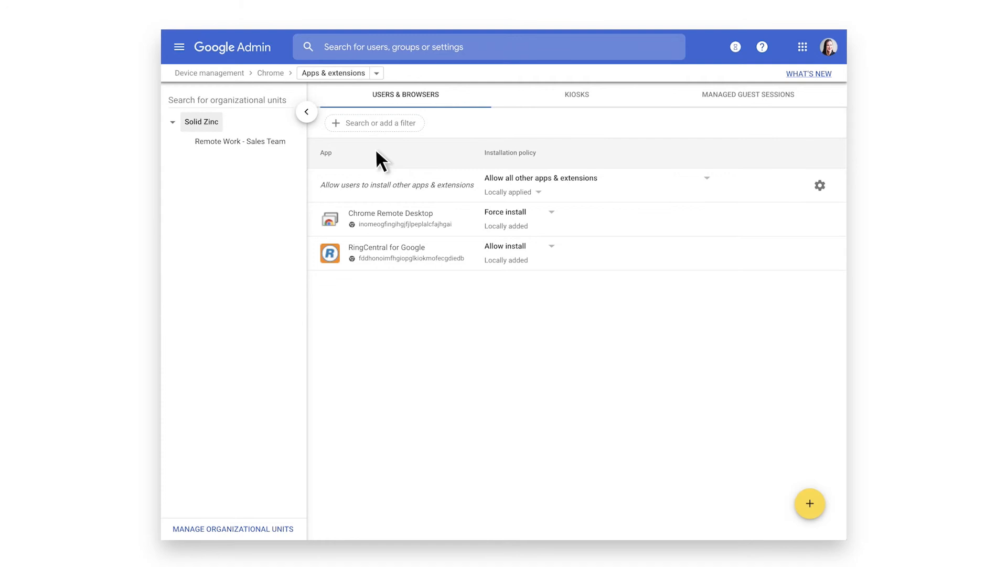
left_click(811, 504)
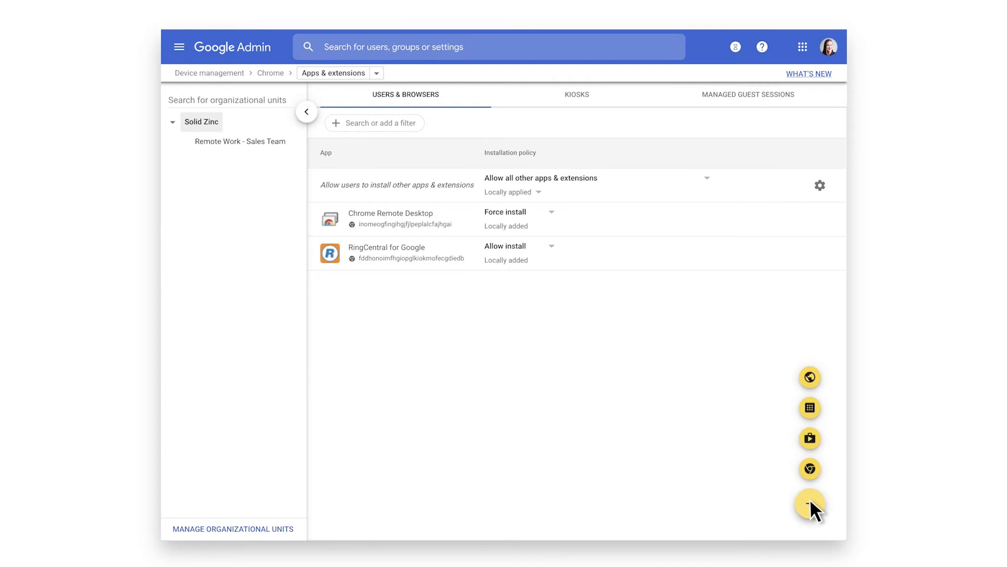
mouse_move(810, 468)
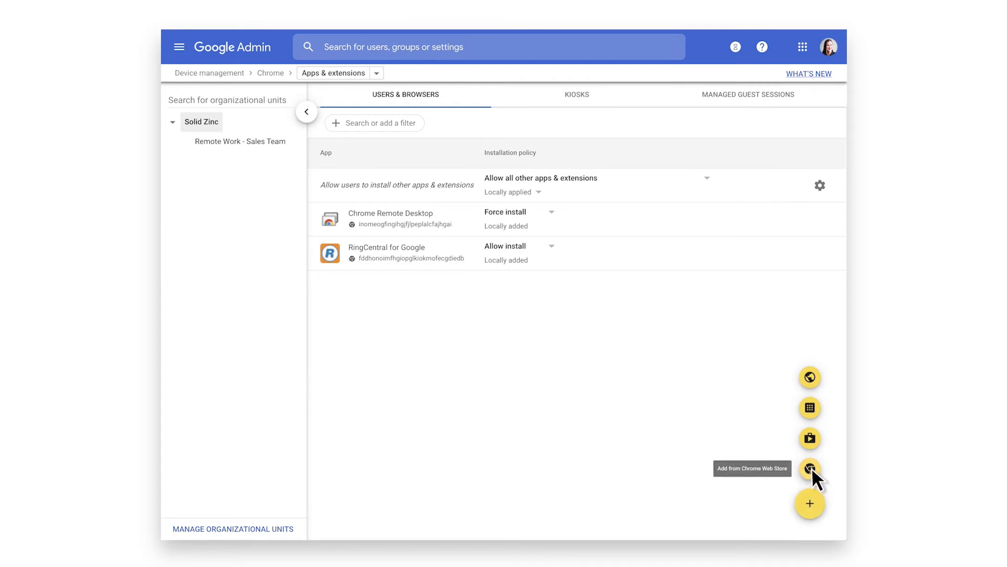
mouse_move(810, 408)
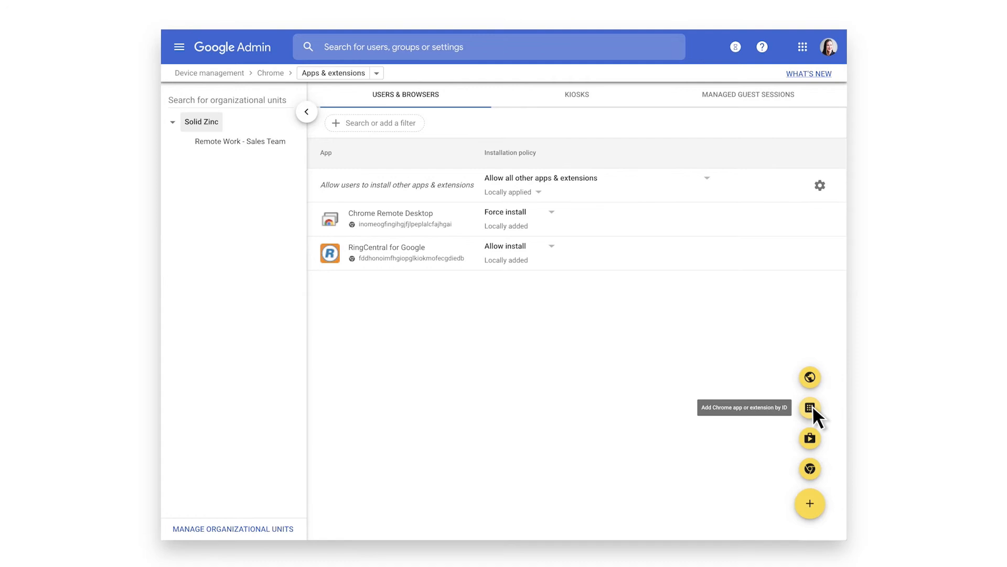
mouse_move(810, 377)
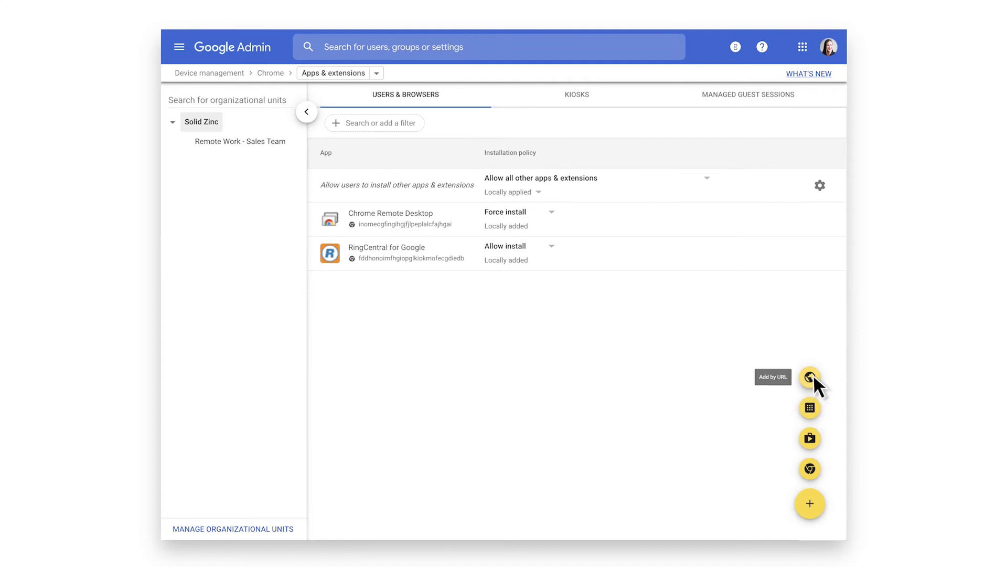
mouse_move(810, 468)
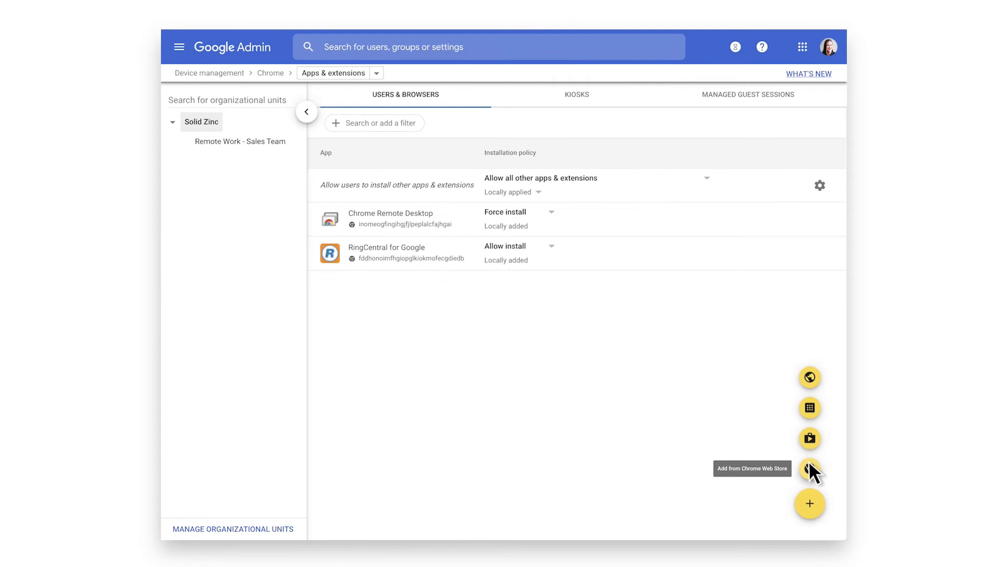
Add Slack from the Chrome Web Store with installation policy Allow install.
left_click(809, 470)
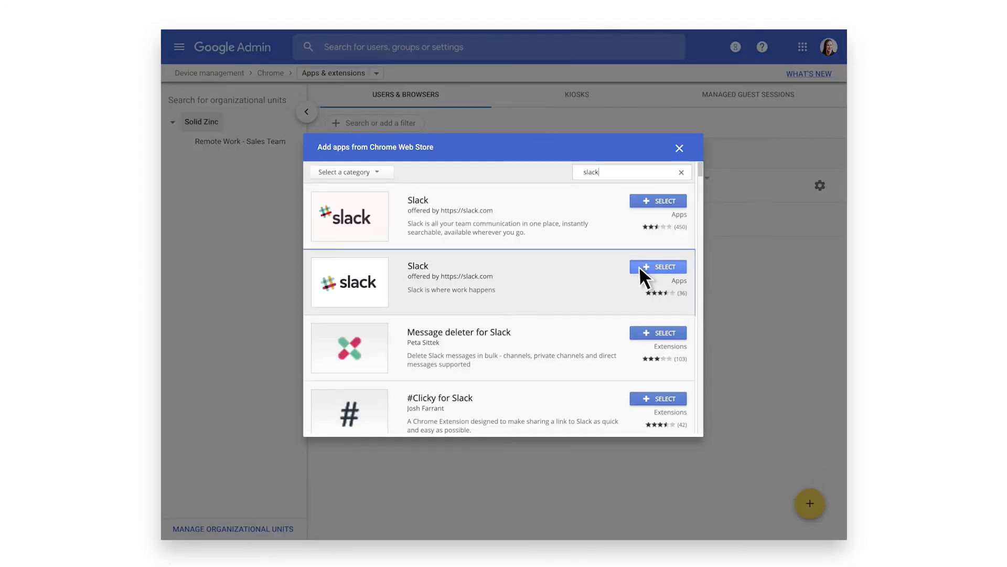
left_click(658, 267)
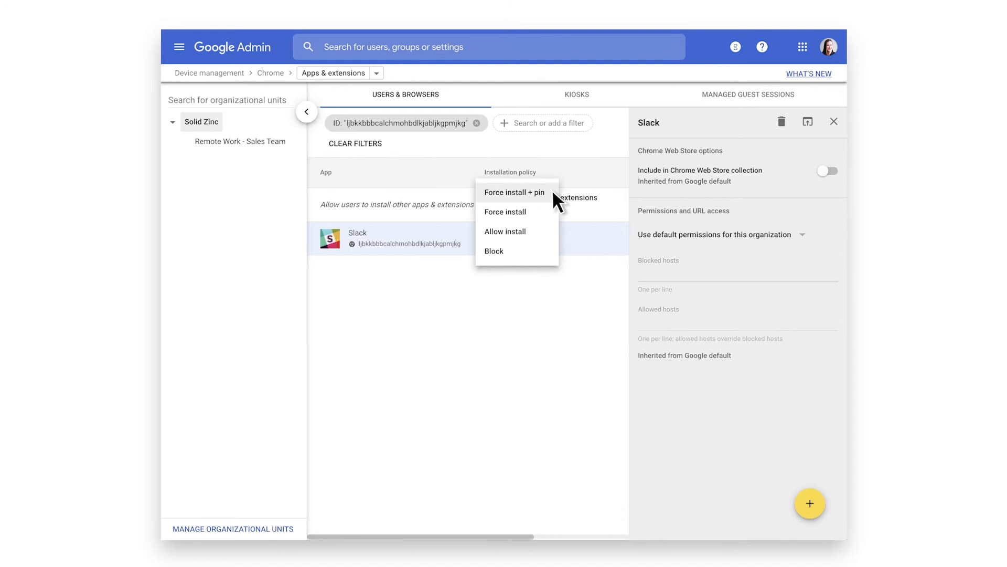
left_click(505, 230)
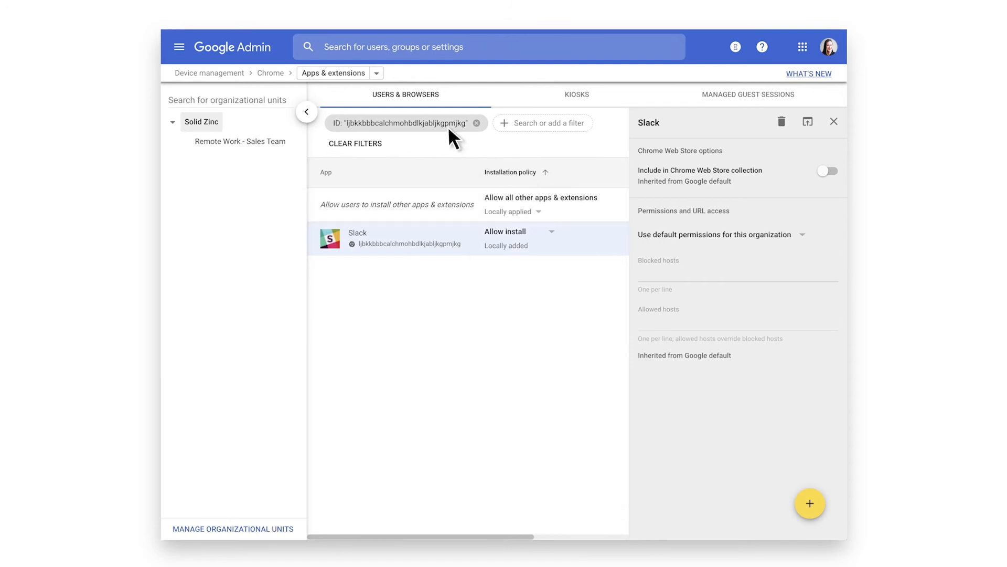
left_click(375, 72)
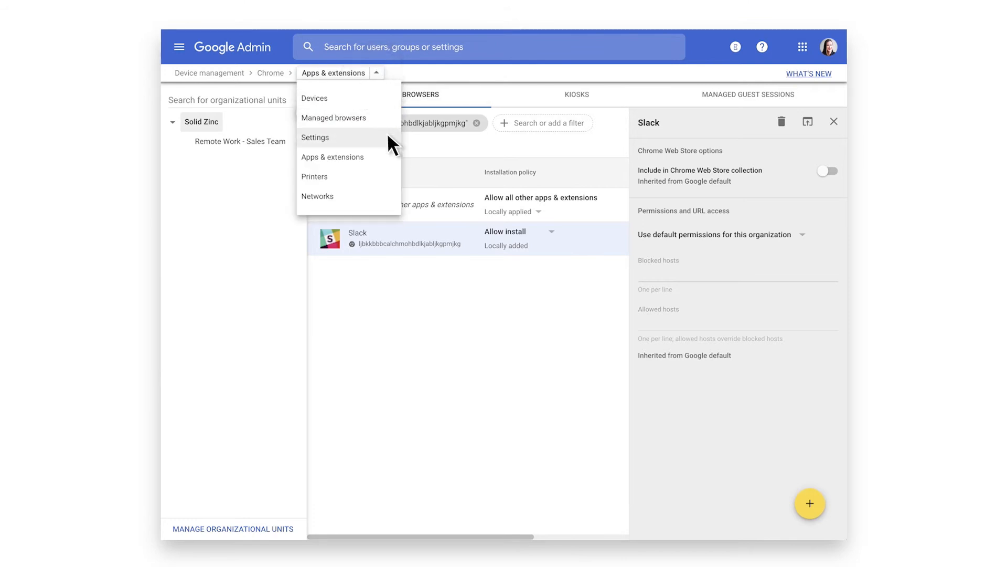
Set Forced re-enrollment to force automatic re-enrollment into the domain after wiping.
left_click(315, 137)
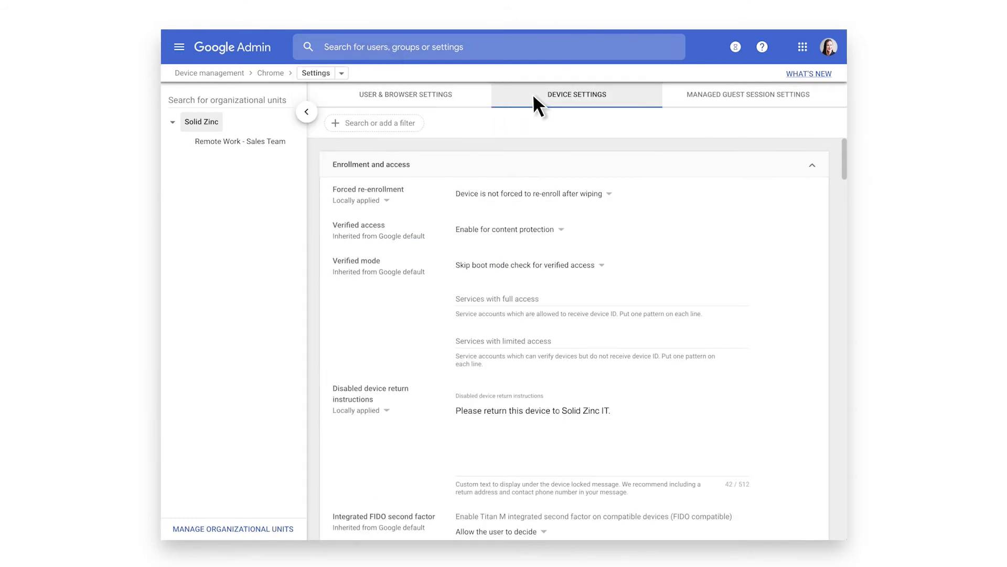
left_click(533, 193)
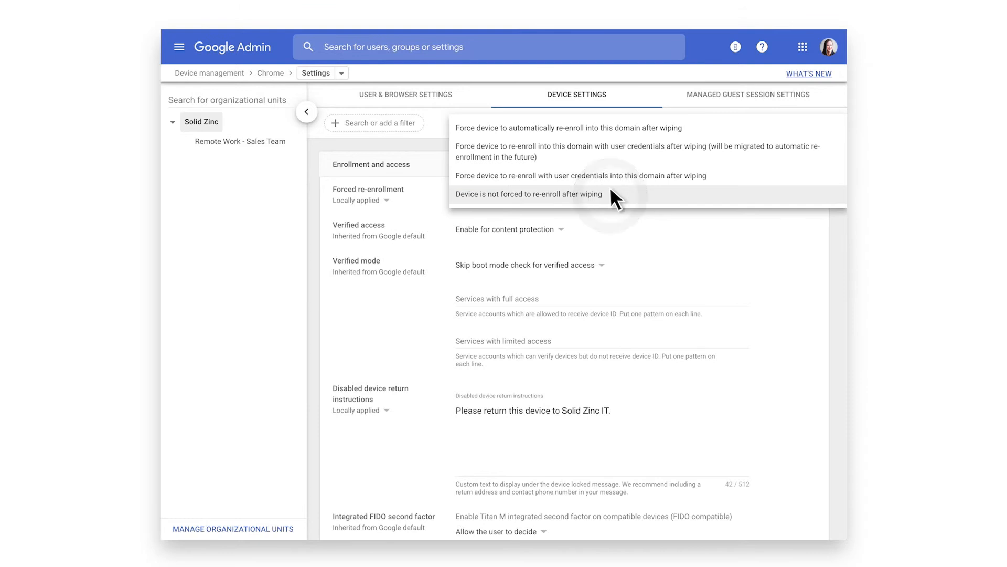
mouse_move(693, 131)
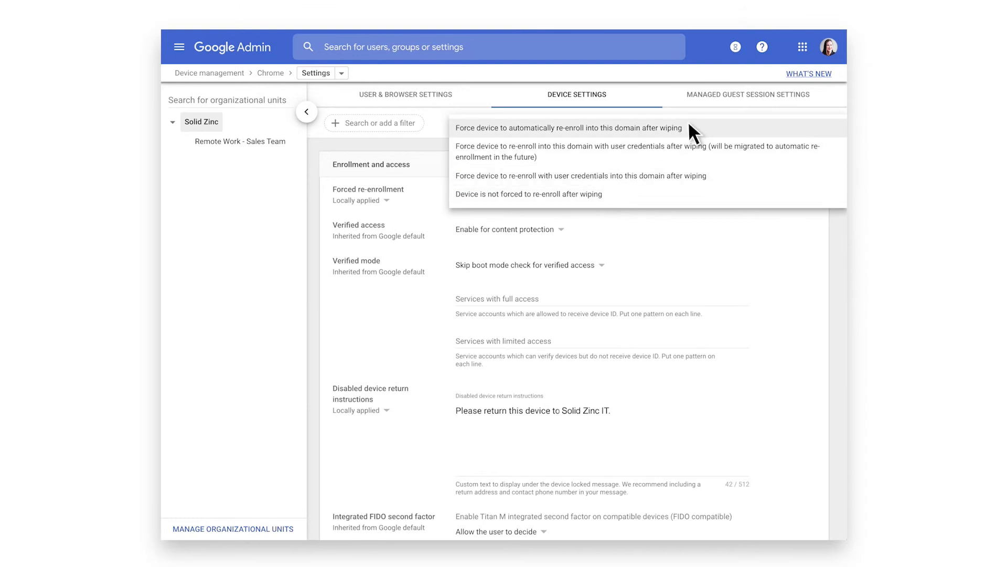
left_click(568, 127)
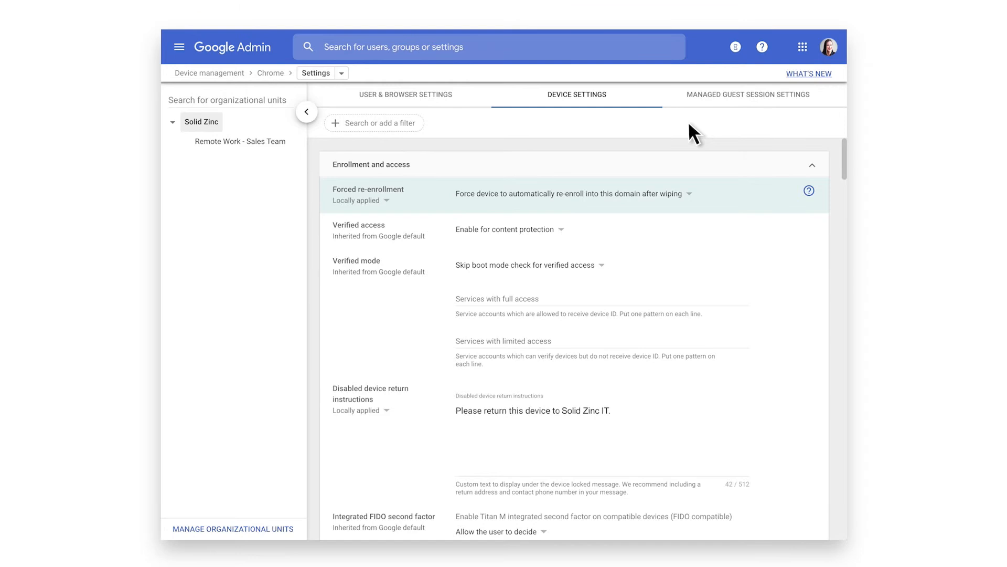
Filter device settings by 'update' and leave the Chrome version unrestricted.
type("updat")
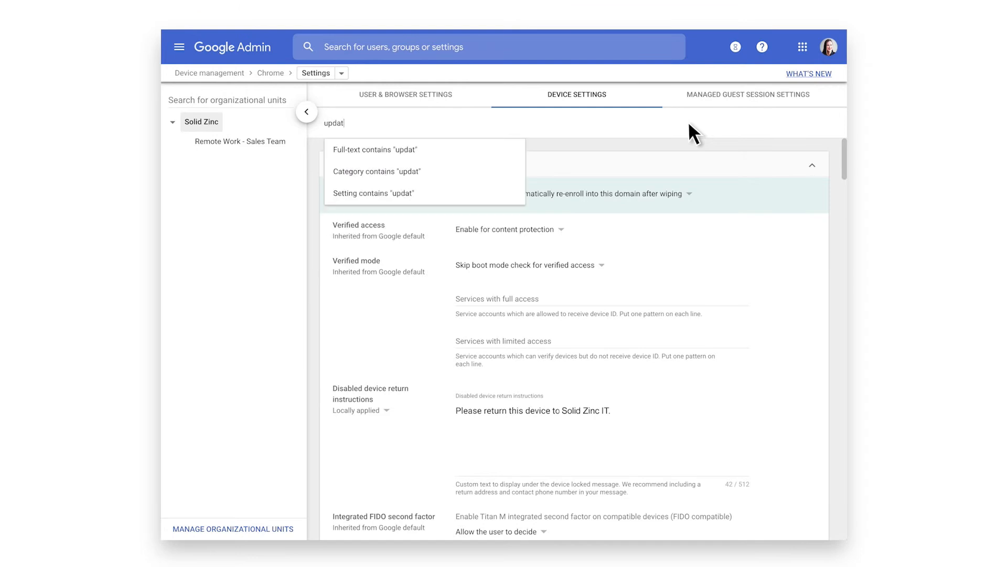
left_click(375, 149)
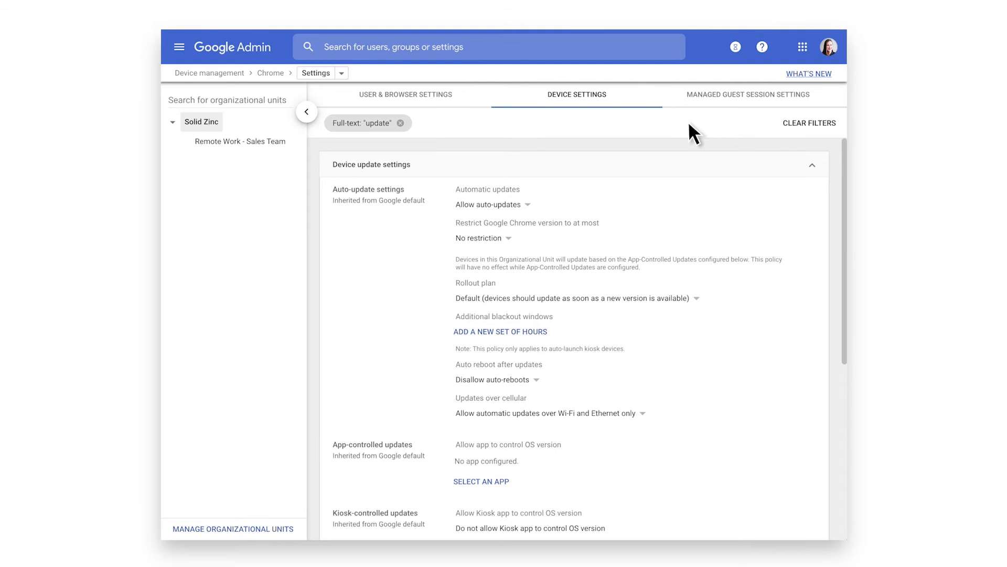
mouse_move(517, 236)
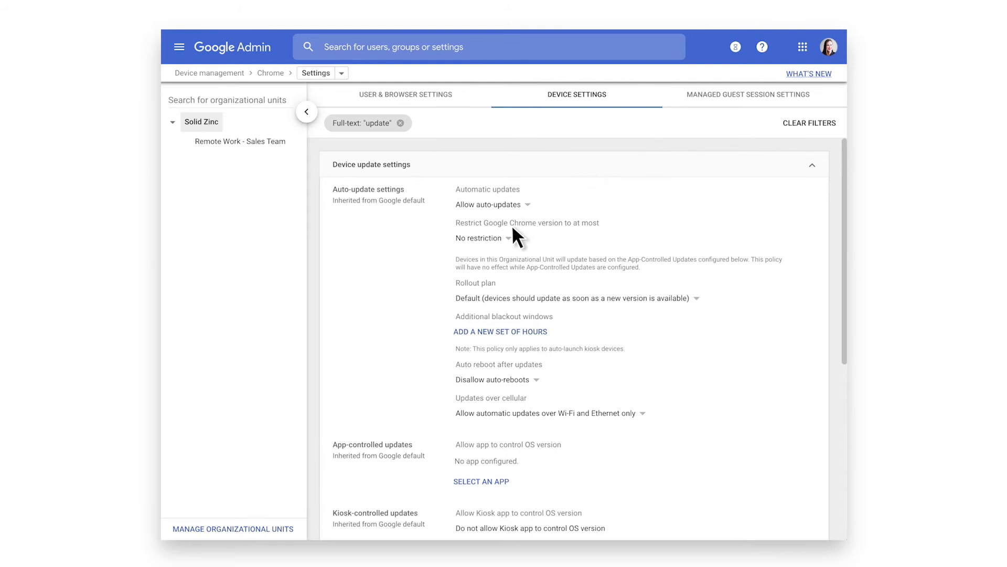
left_click(482, 239)
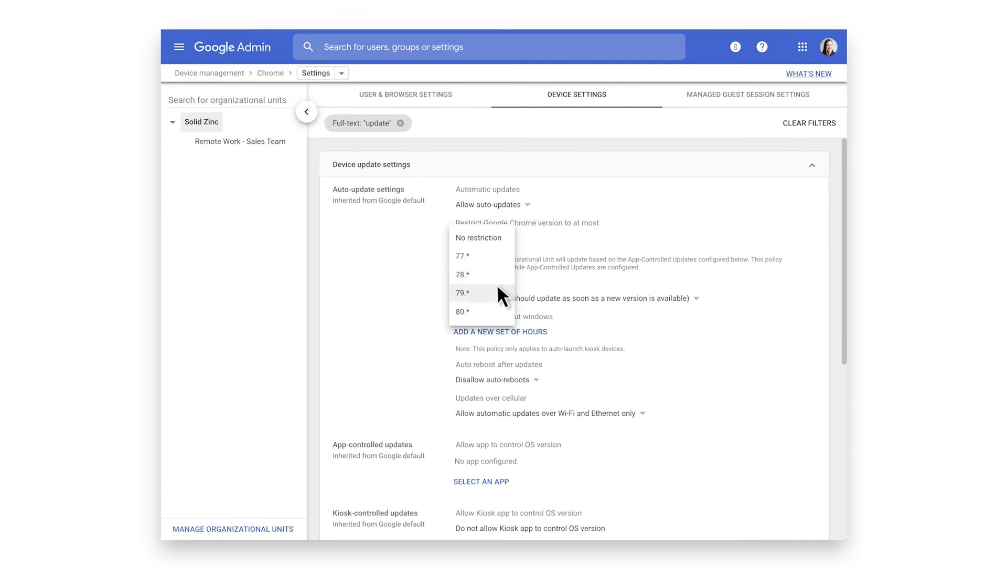
left_click(478, 238)
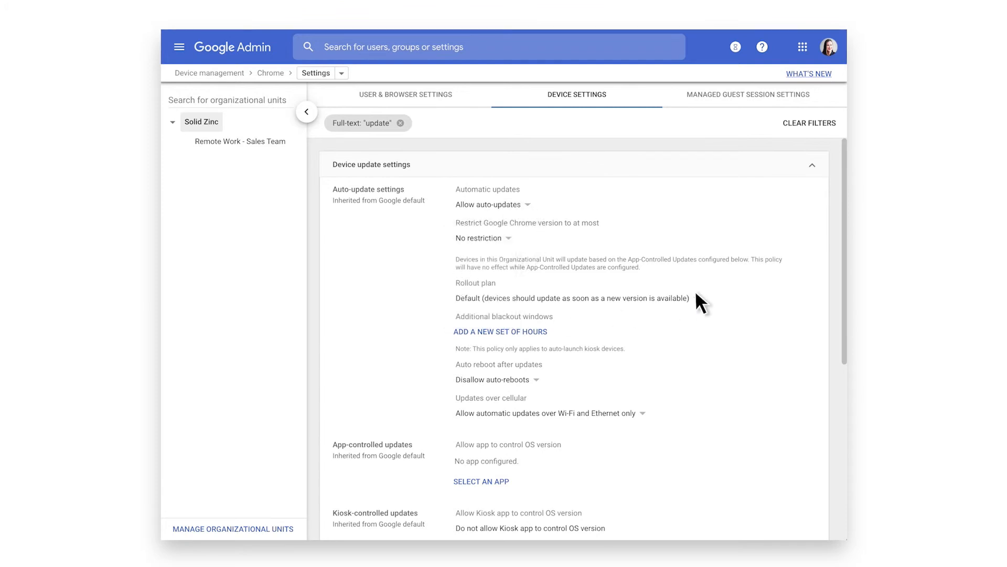
left_click(573, 297)
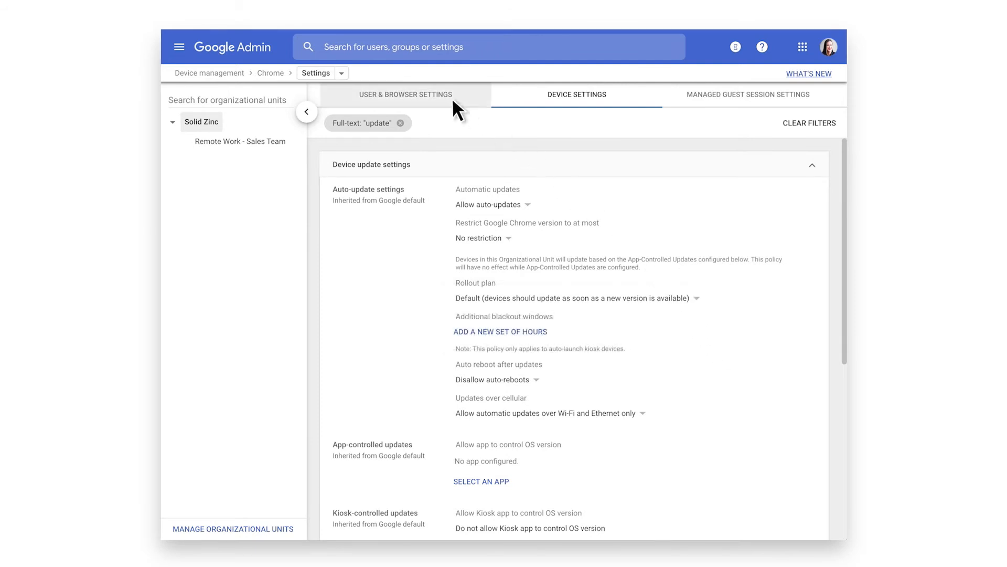
In User & browser settings, search 'sso' and enable SAML-based single sign-on for Chrome devices.
left_click(405, 95)
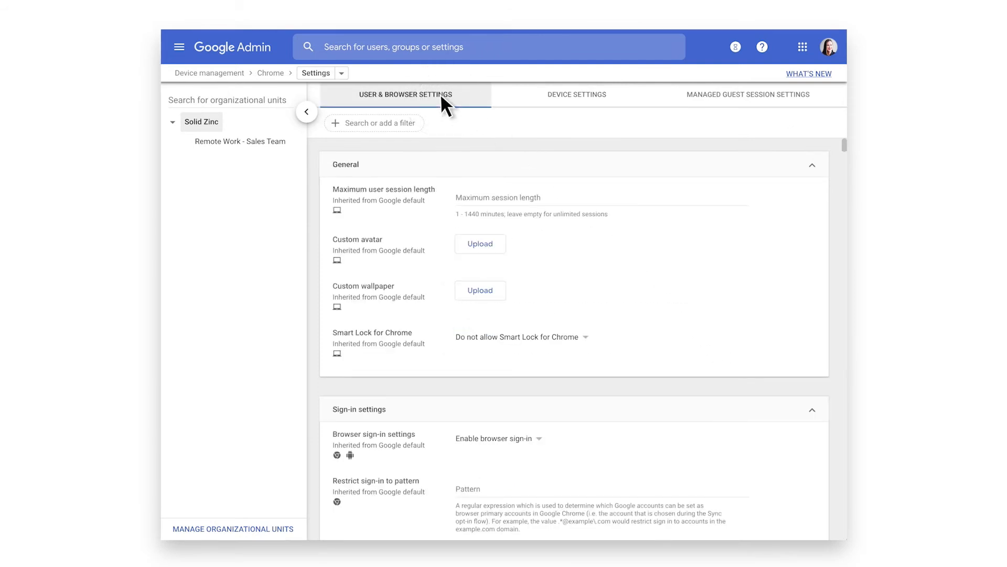
type("sso\"")
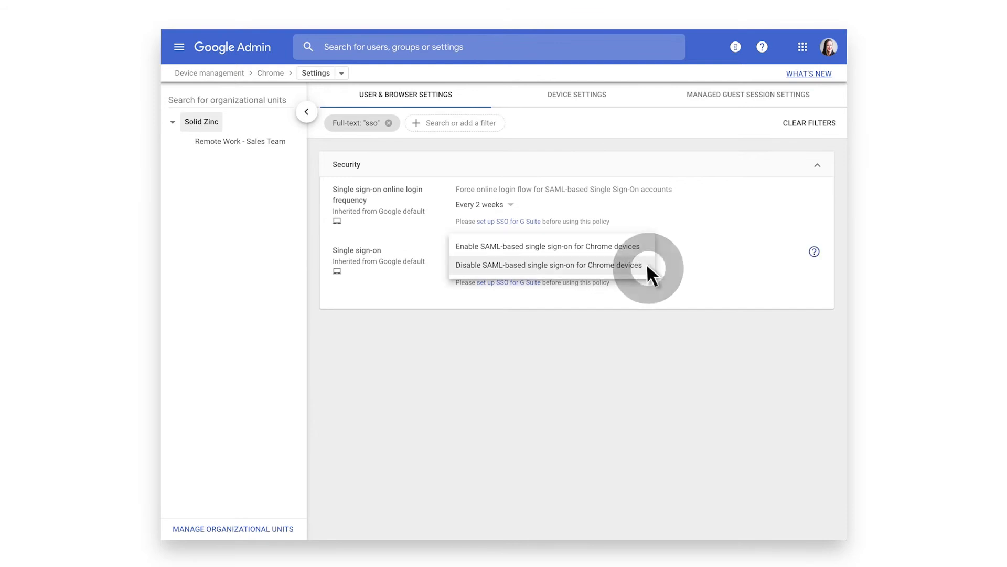
mouse_move(650, 251)
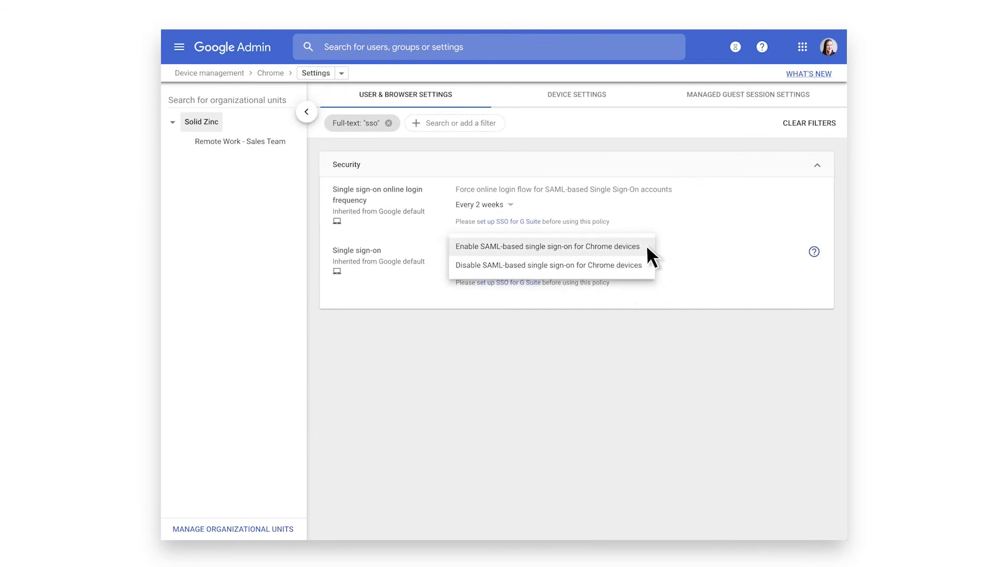
left_click(549, 246)
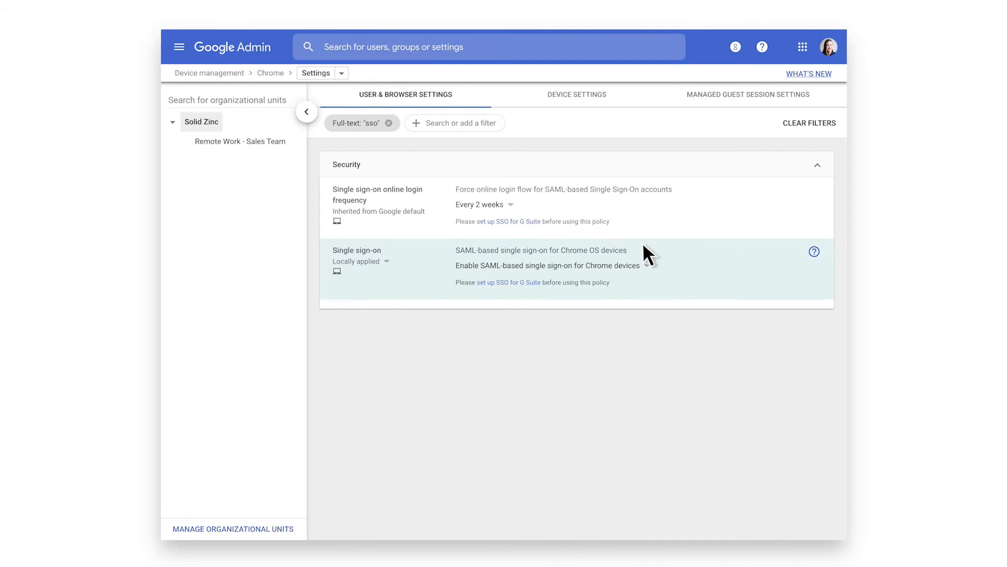
left_click(340, 73)
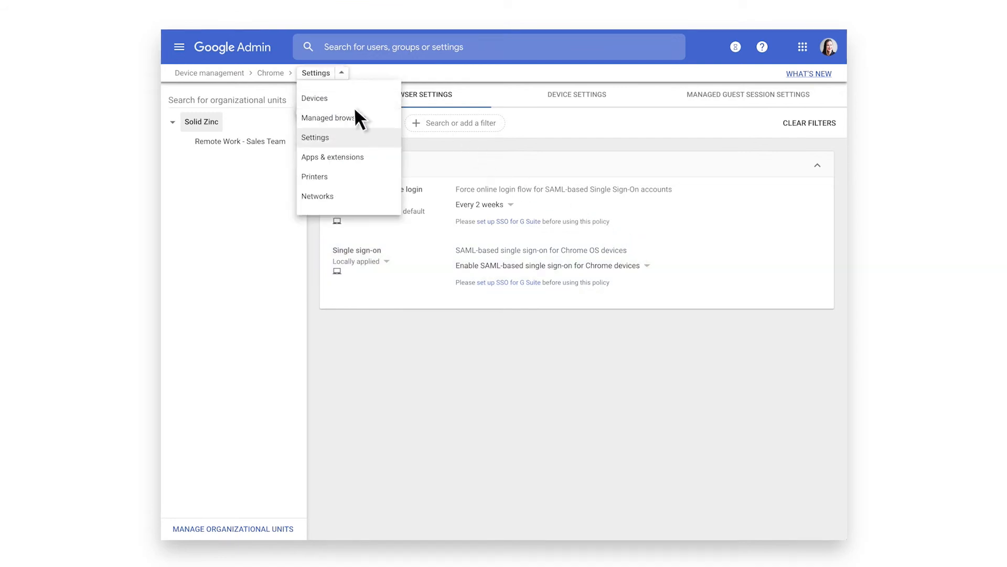
Go to the Networks page and scroll to General settings (Chromebook only).
left_click(317, 196)
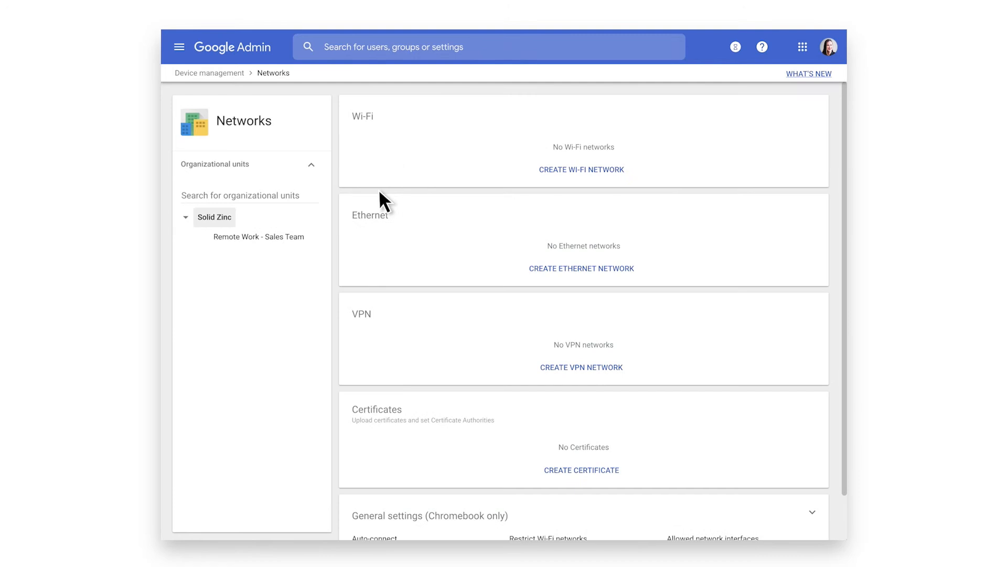
mouse_move(851, 275)
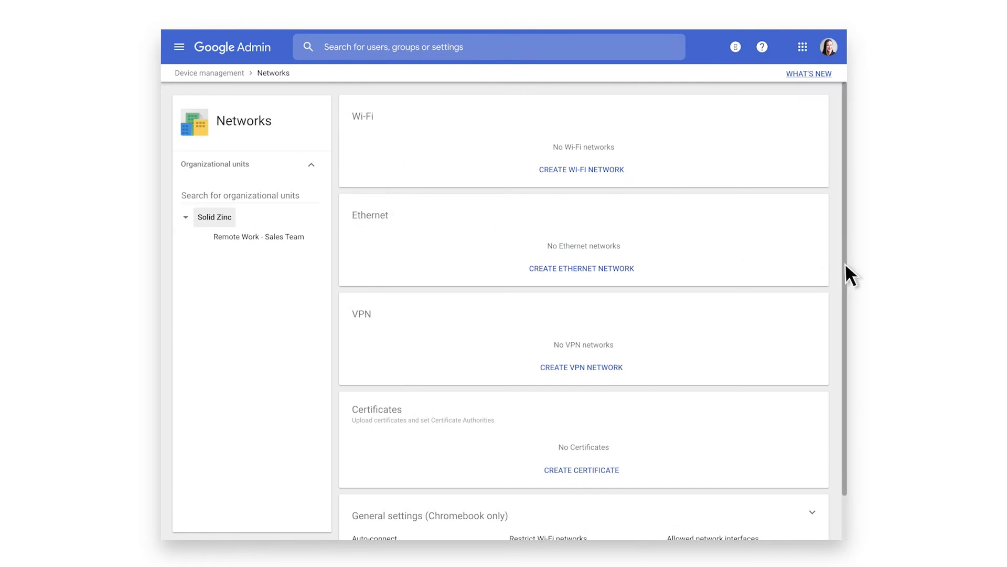
scroll("down", 3)
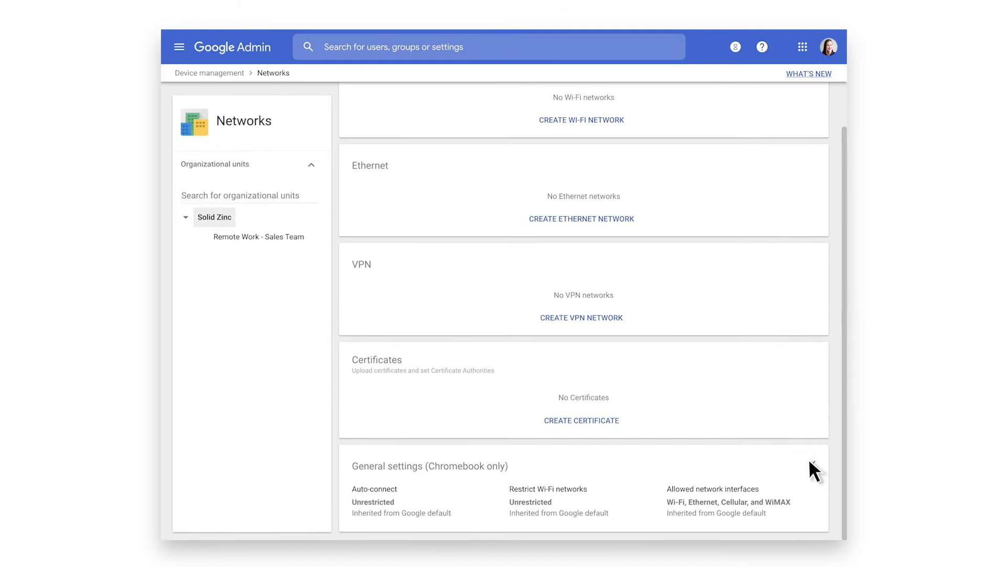
left_click(429, 466)
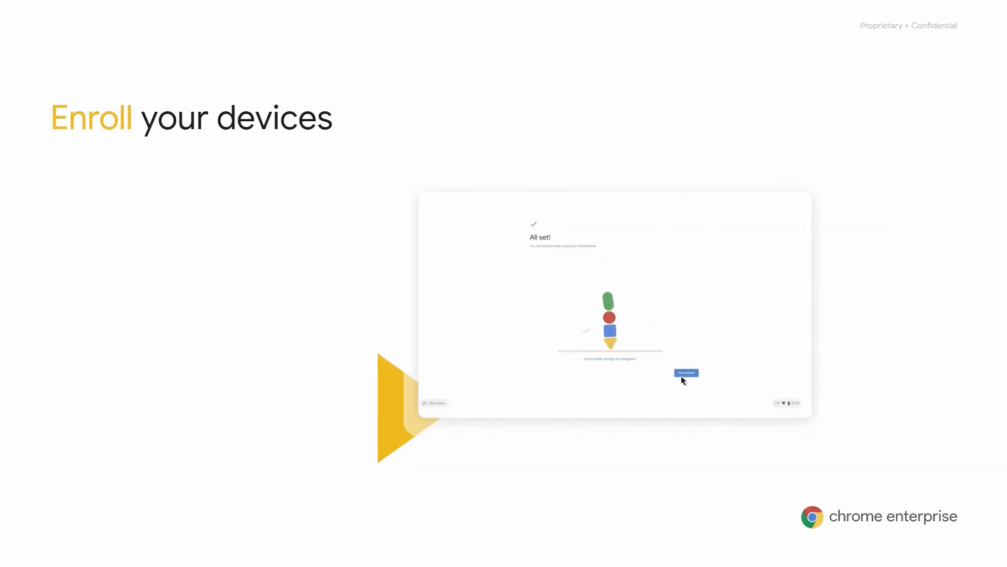
Leave the Admin console and switch to the Chromebook showing its Welcome screen.
left_click(685, 373)
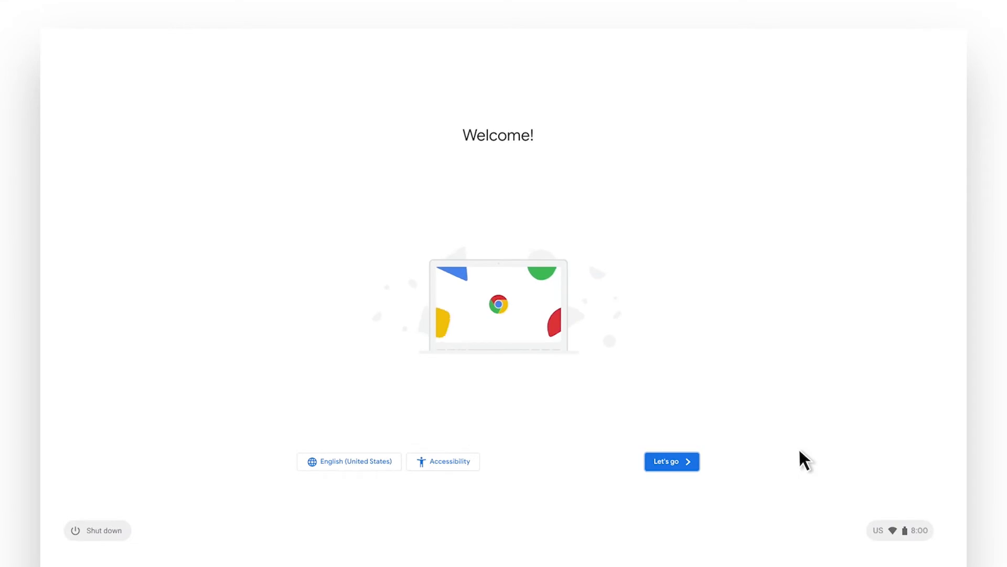
Start setup, join MyHomeWifi, continue and accept the Chrome OS terms to reach sign-in.
left_click(899, 530)
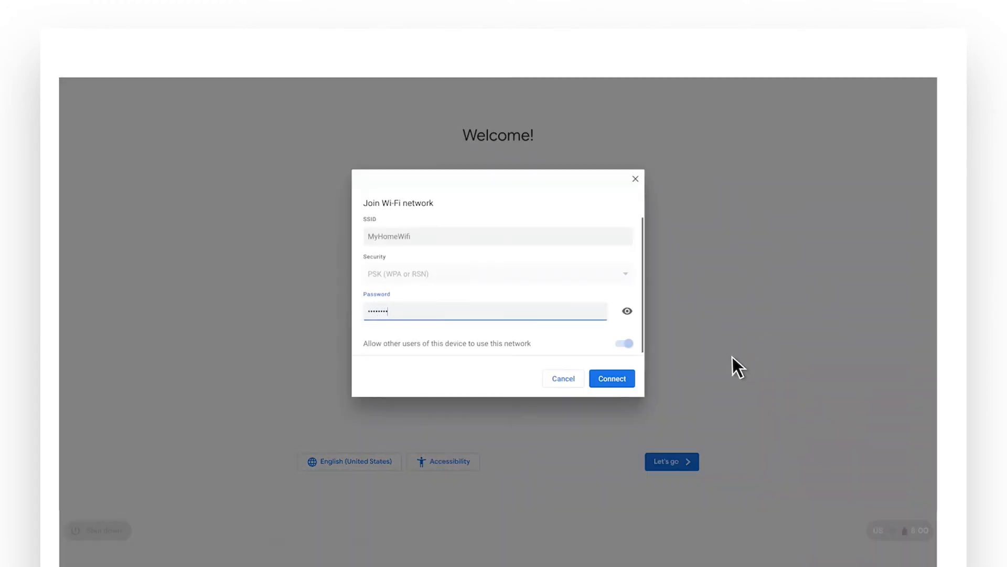
left_click(610, 377)
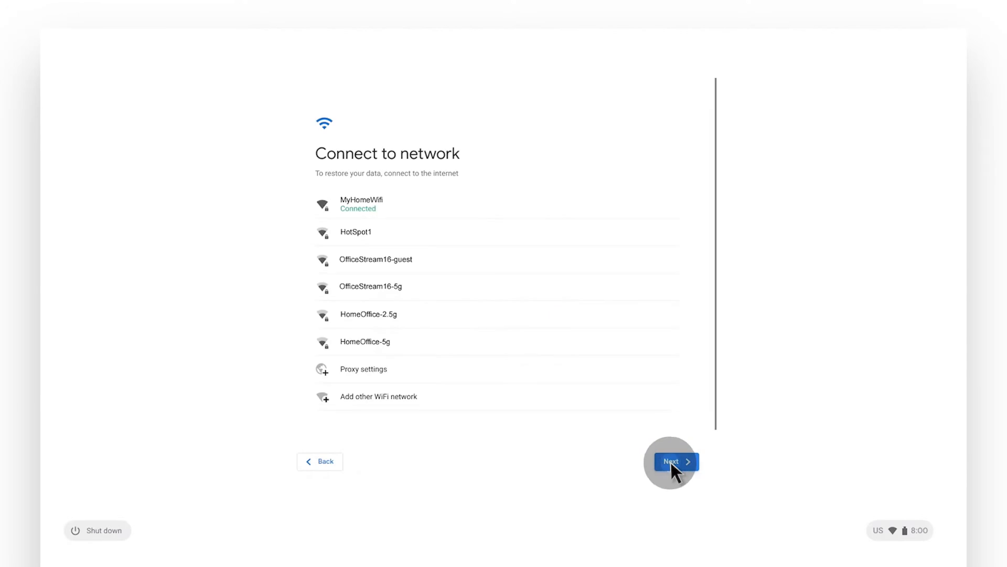
left_click(671, 462)
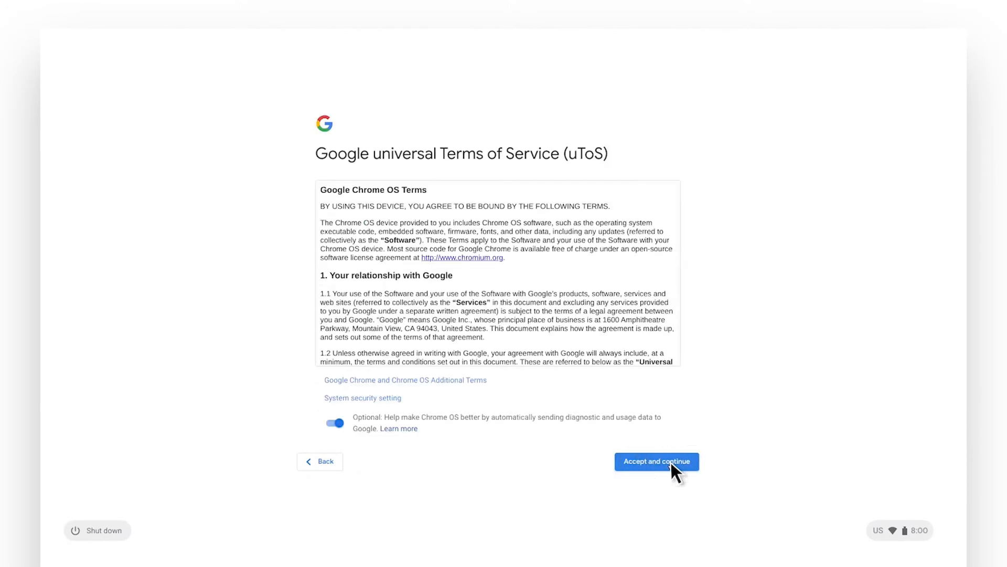
left_click(657, 462)
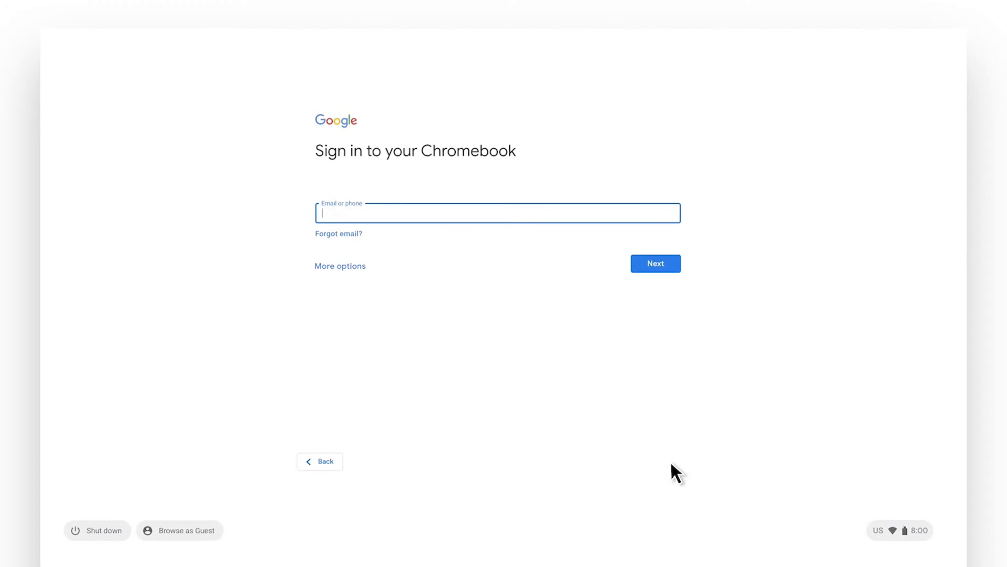
Start Enterprise enrollment from More options (Ctrl+Alt+E).
left_click(340, 266)
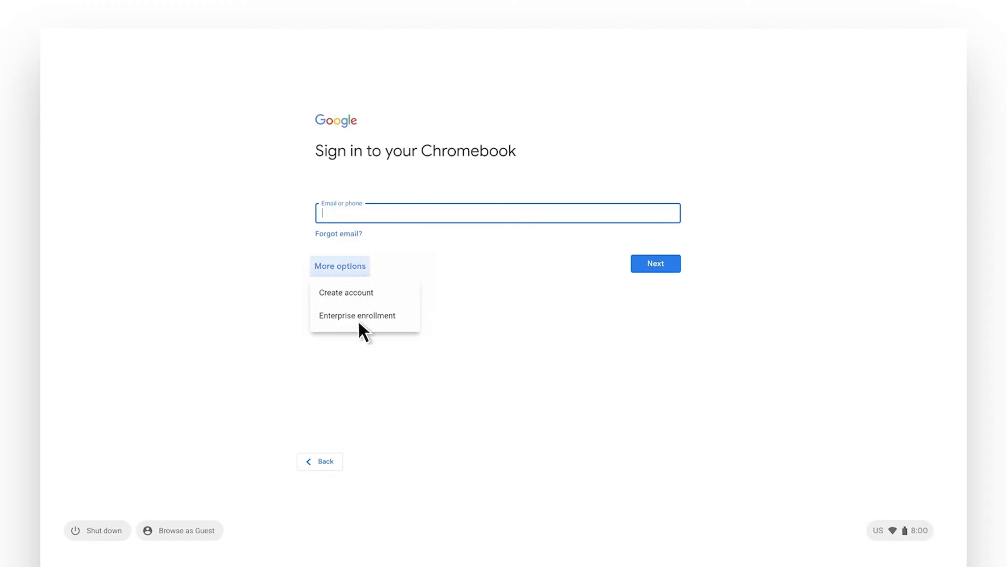
left_click(357, 316)
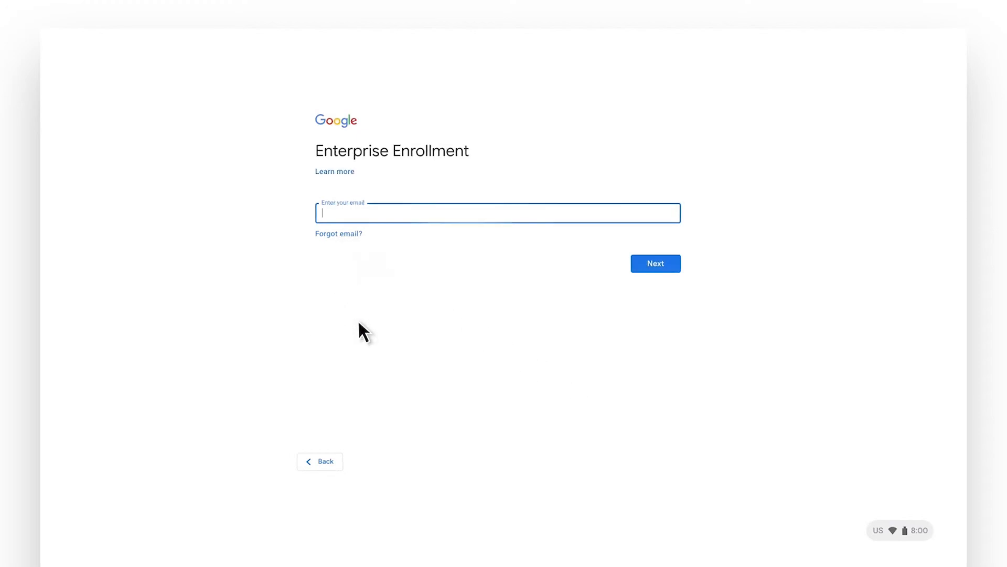
key("ctrl+alt+e")
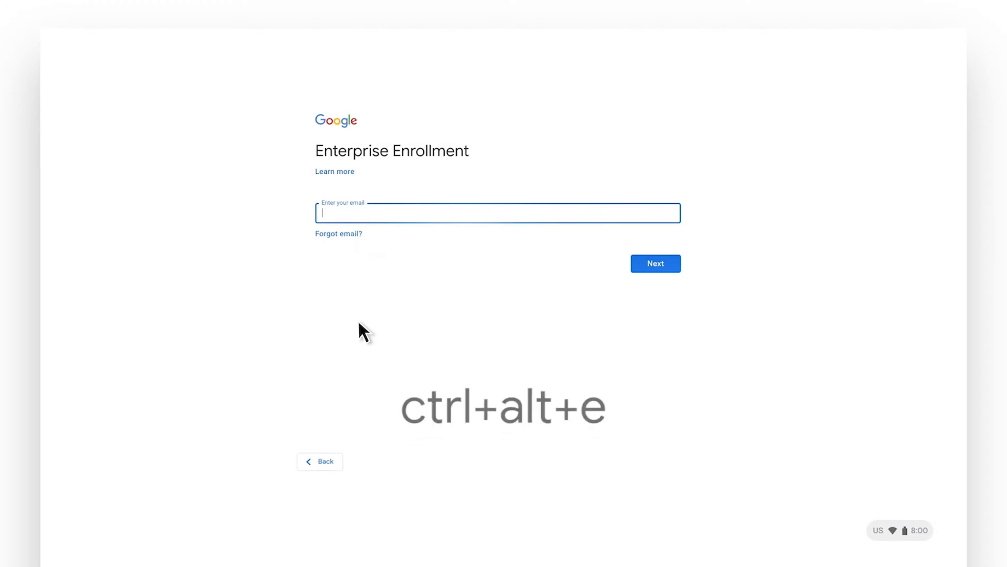
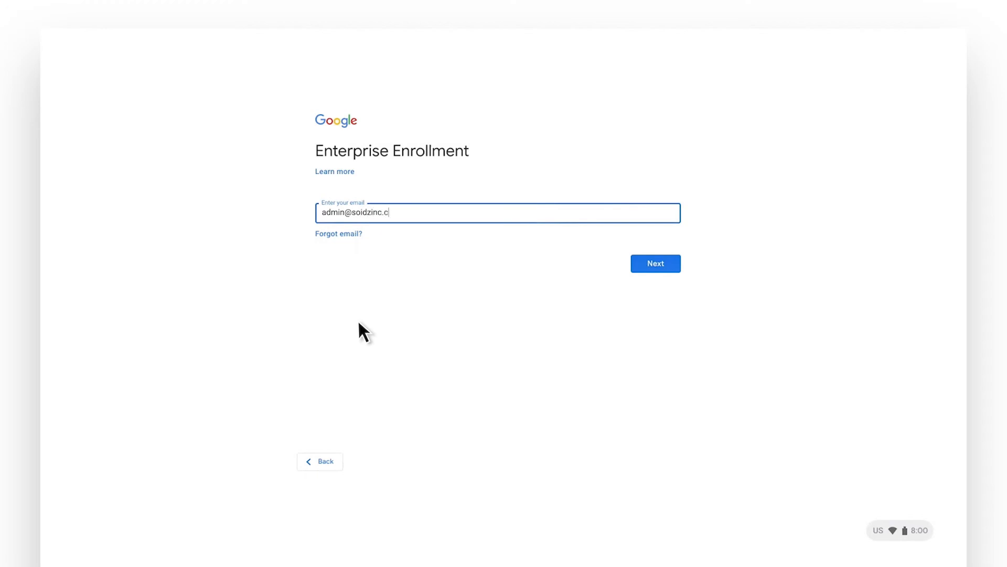
Enroll the device with the solidzinc.com admin email and password.
left_click(655, 263)
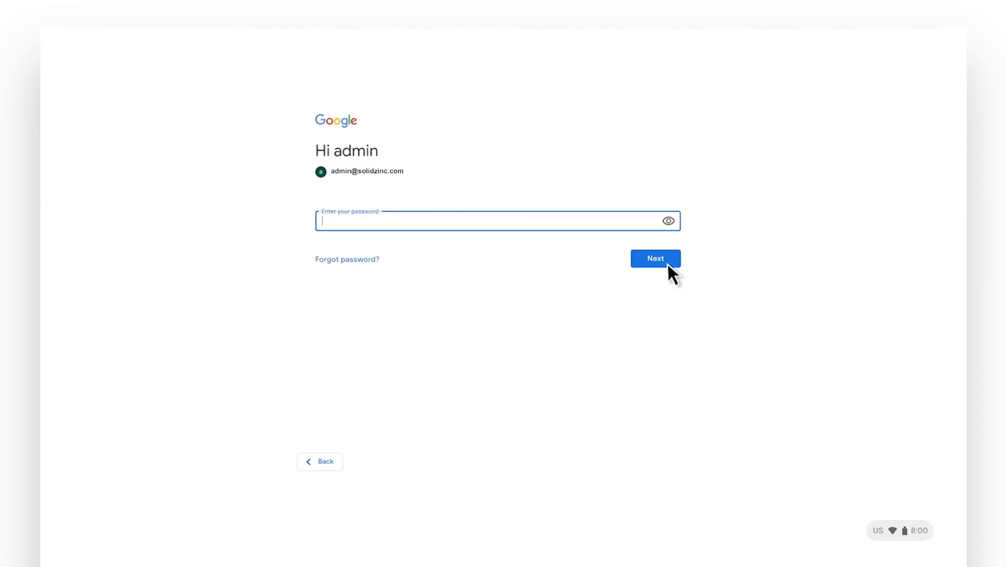
left_click(655, 258)
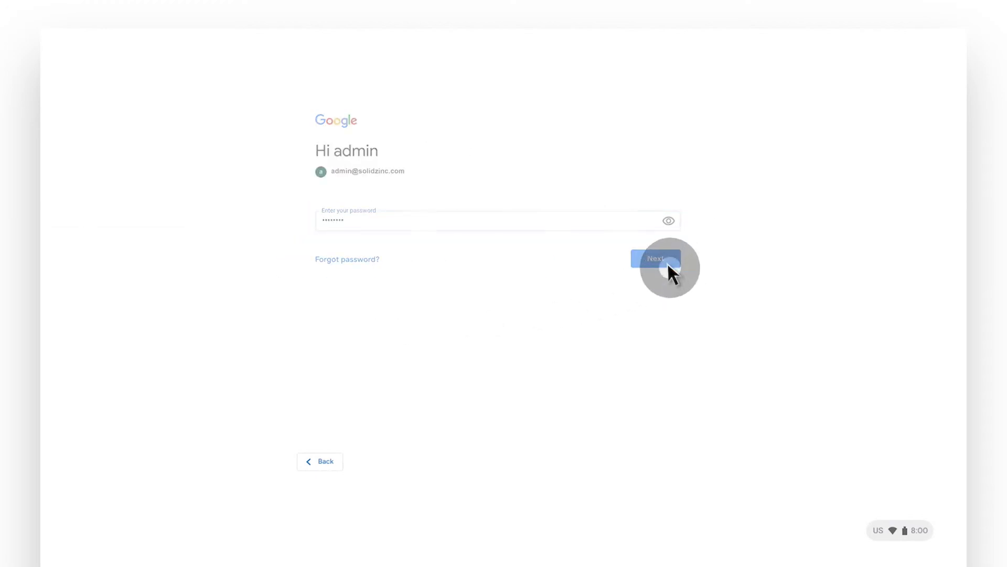
left_click(656, 258)
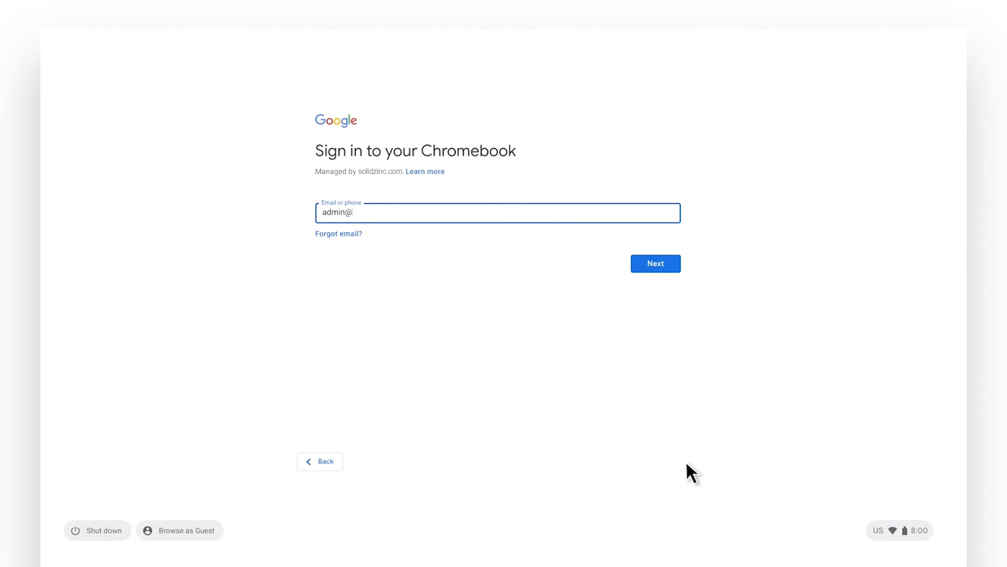
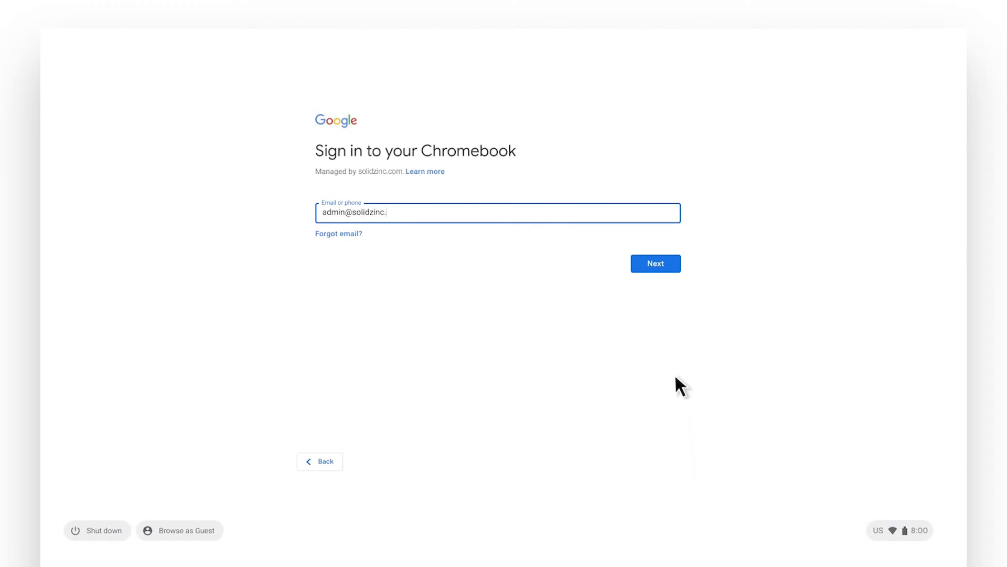
Sign in as the solidzinc.com user with password and accept the sync terms to finish setup.
left_click(655, 263)
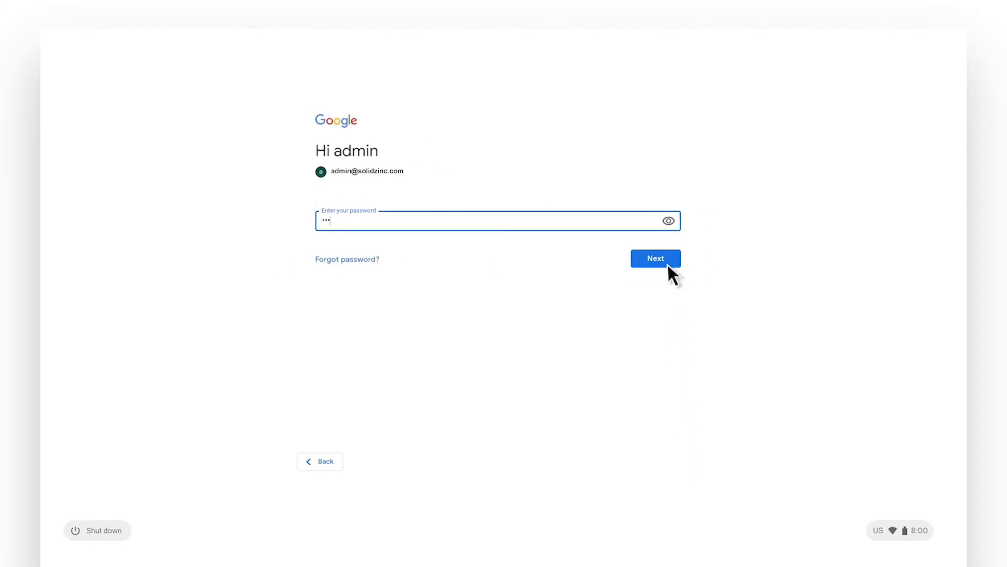
left_click(655, 258)
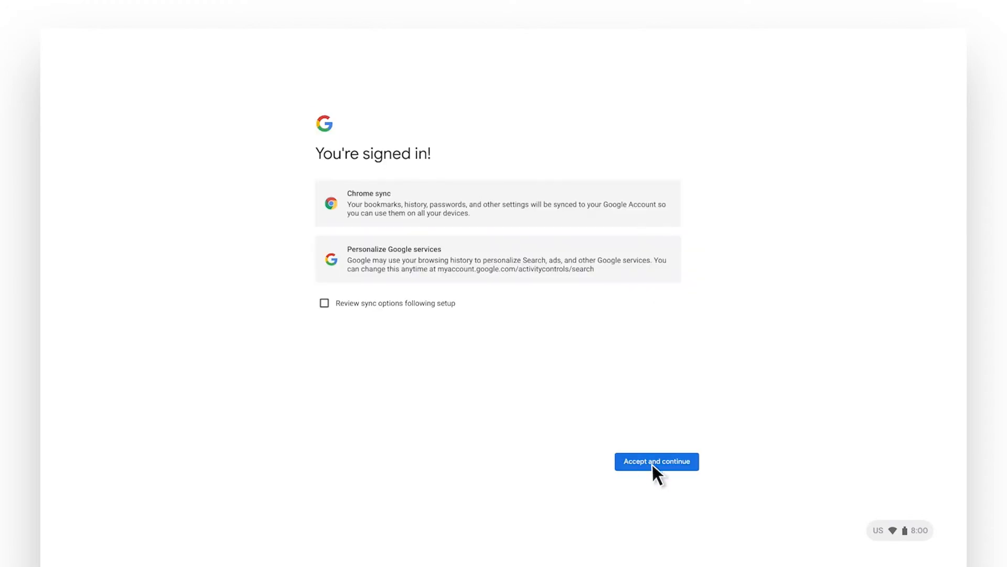
left_click(656, 461)
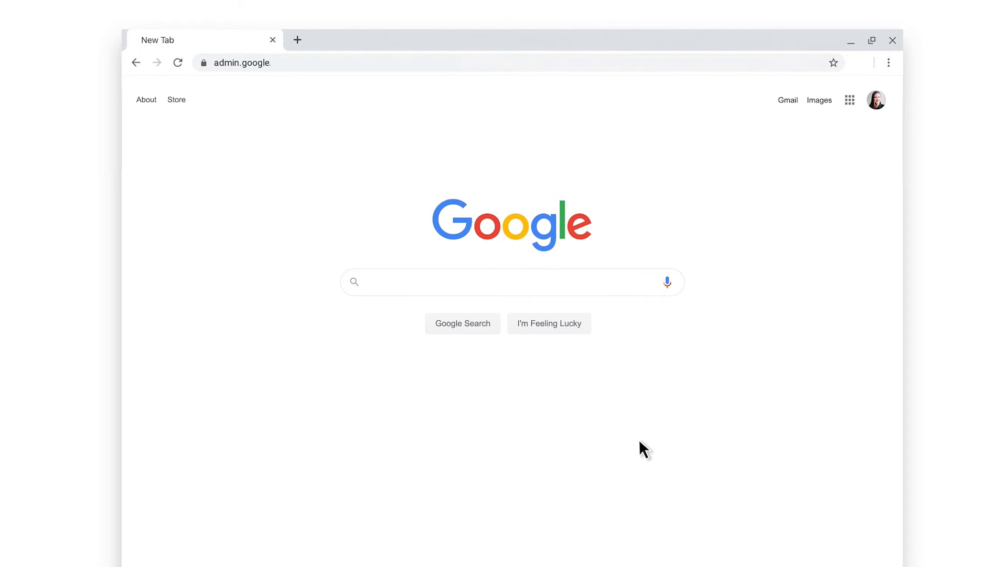